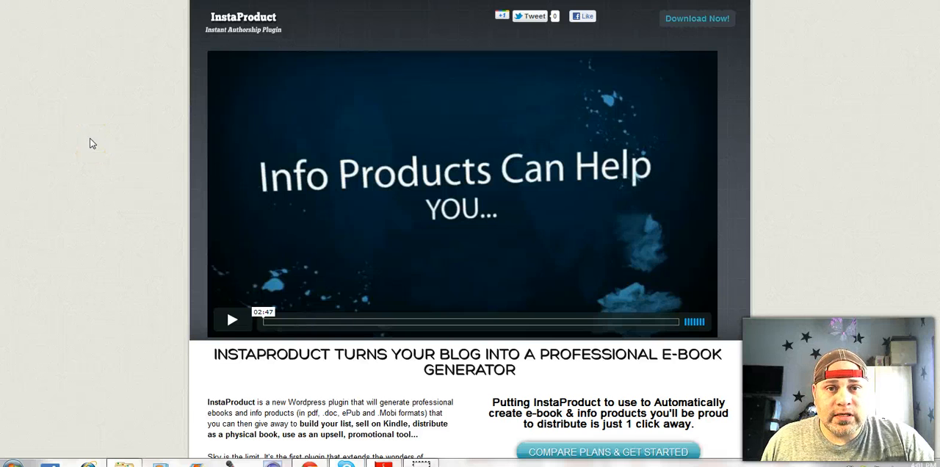
Scroll down the dashboard's admin sidebar until the InstaProduct entry is visible
scroll(down, 3)
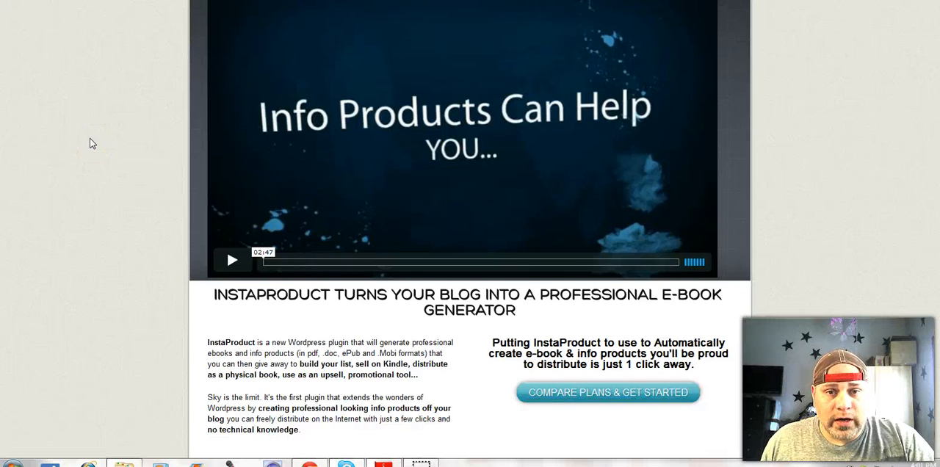
scroll(down, 3)
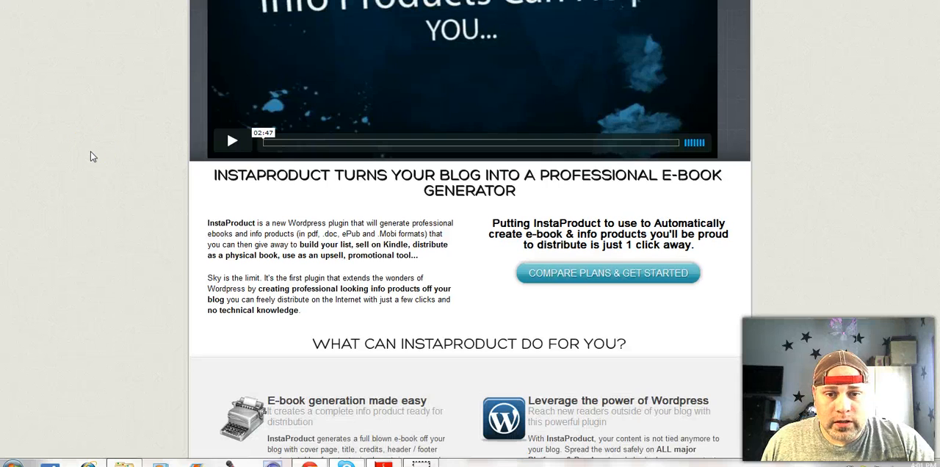
scroll(down, 3)
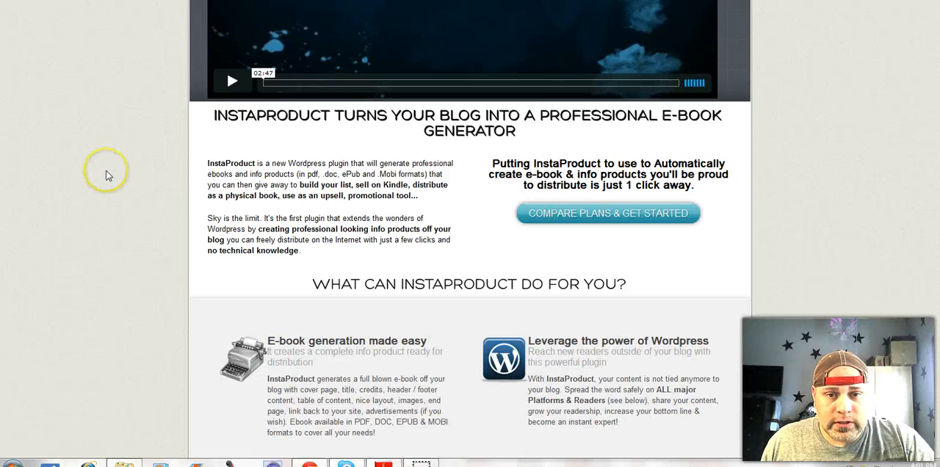
scroll(down, 3)
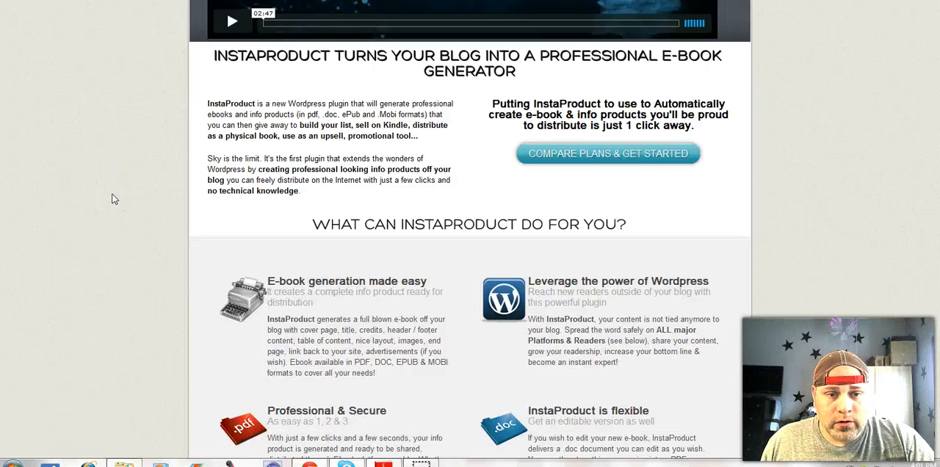
scroll(down, 3)
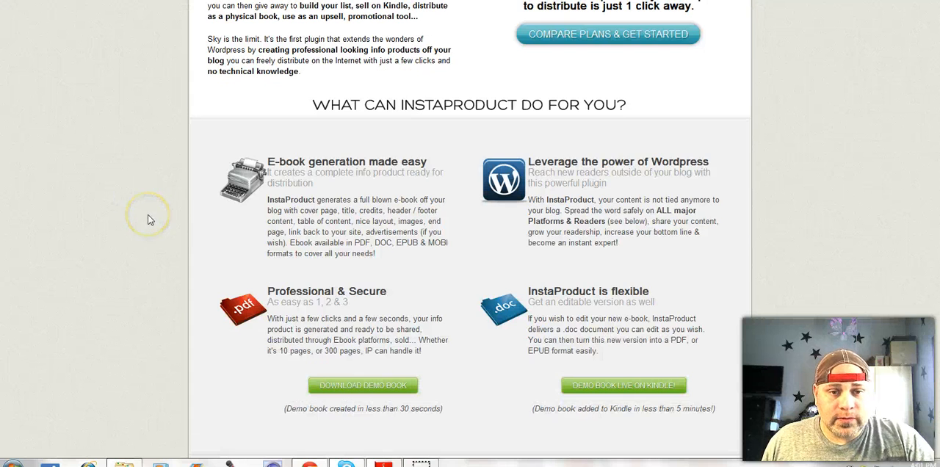
scroll(down, 3)
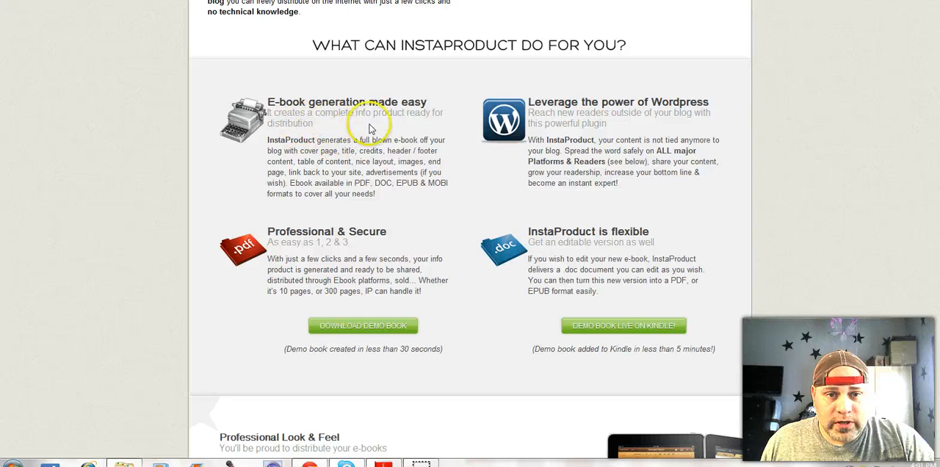
mouse_move(320, 163)
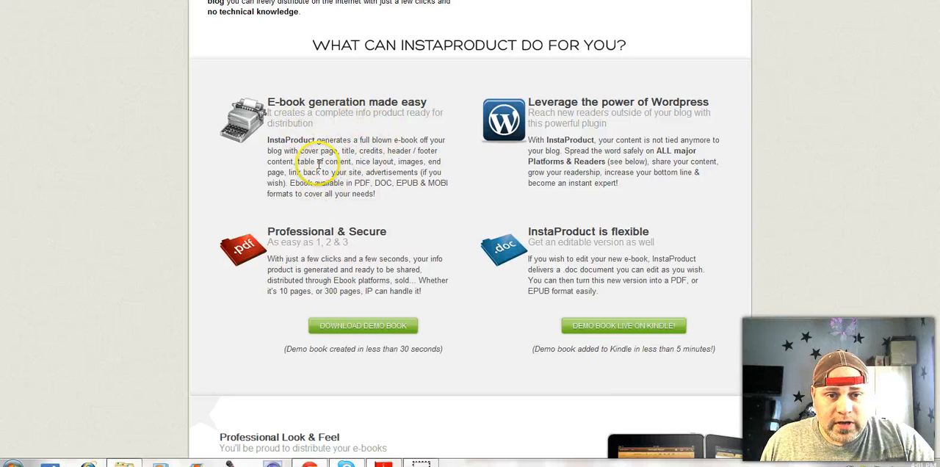
mouse_move(374, 205)
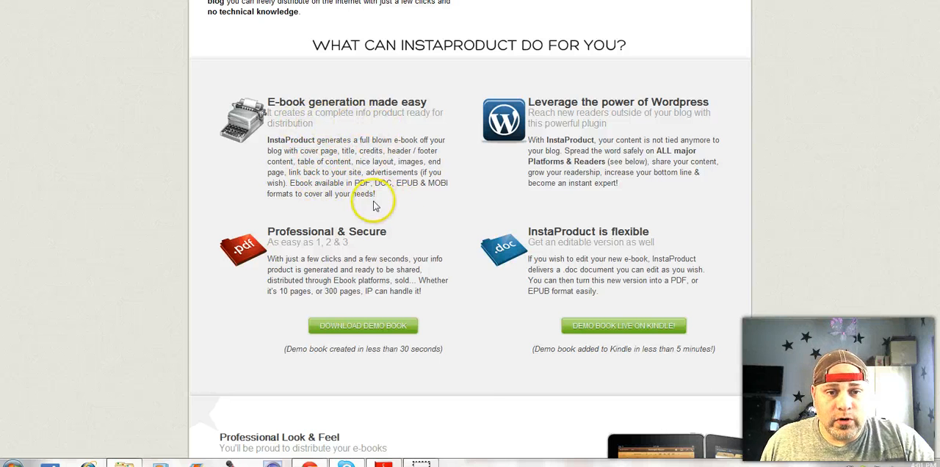
mouse_move(412, 195)
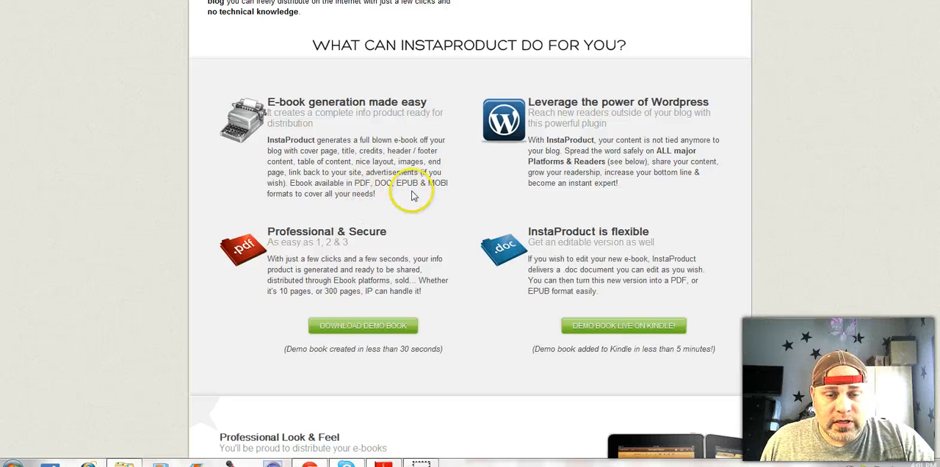
mouse_move(443, 197)
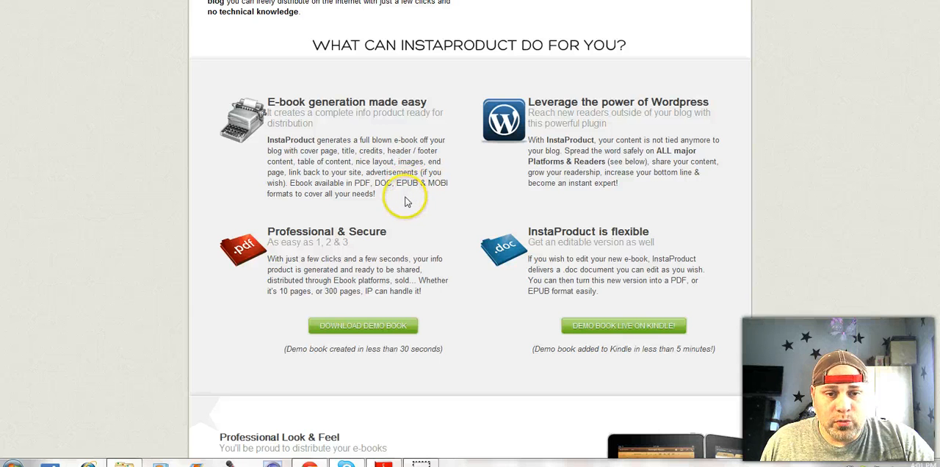
mouse_move(381, 202)
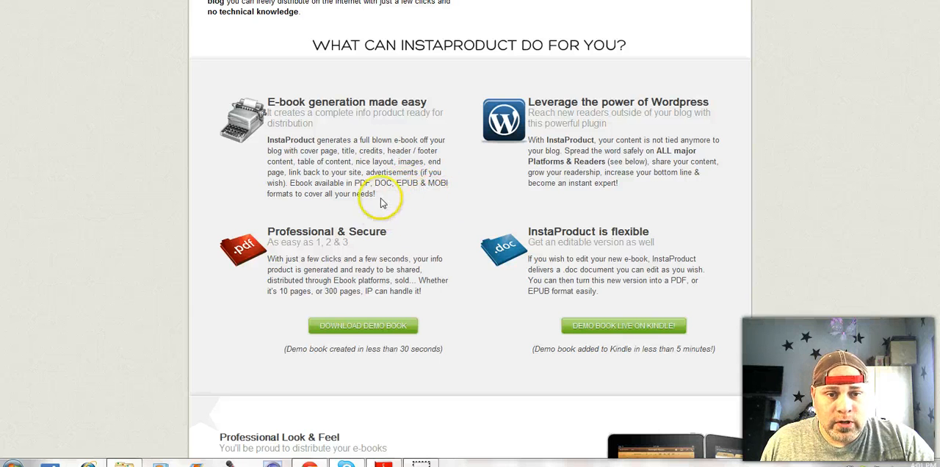
mouse_move(387, 188)
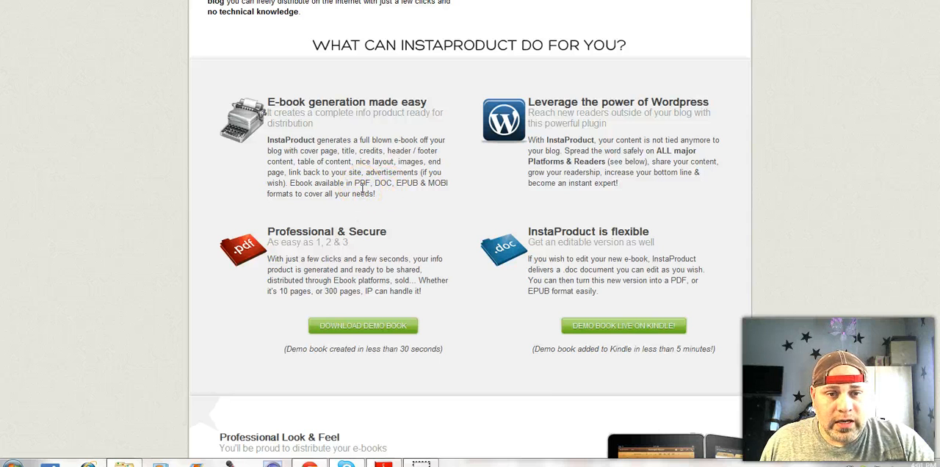
mouse_move(263, 207)
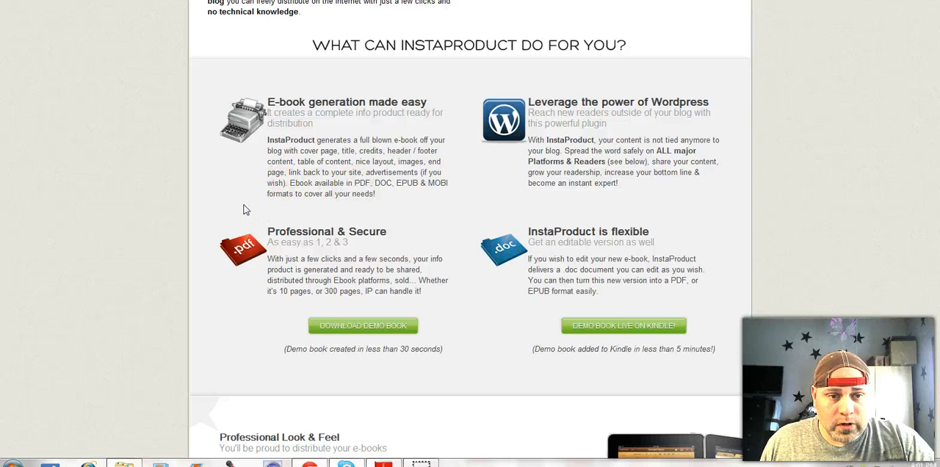
scroll(down, 3)
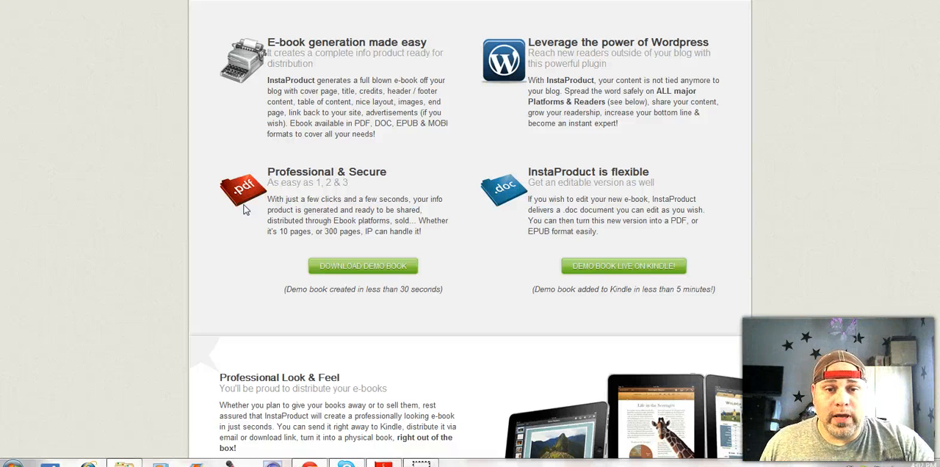
mouse_move(308, 224)
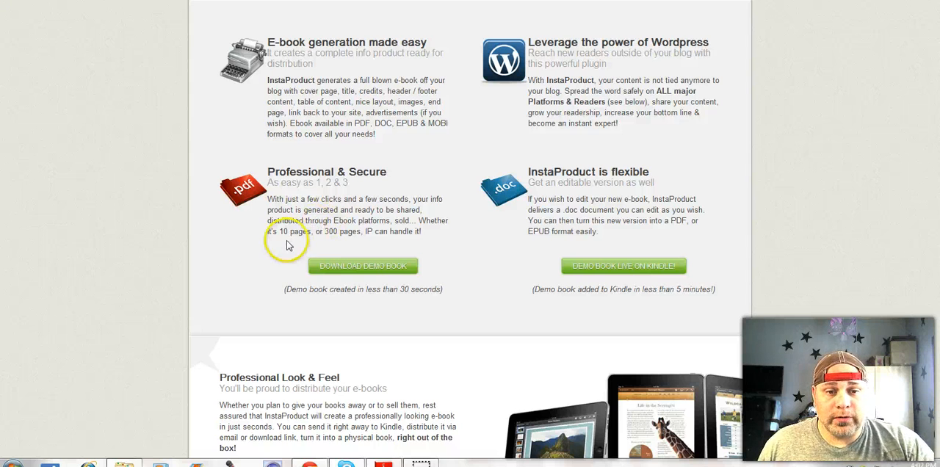
scroll(down, 3)
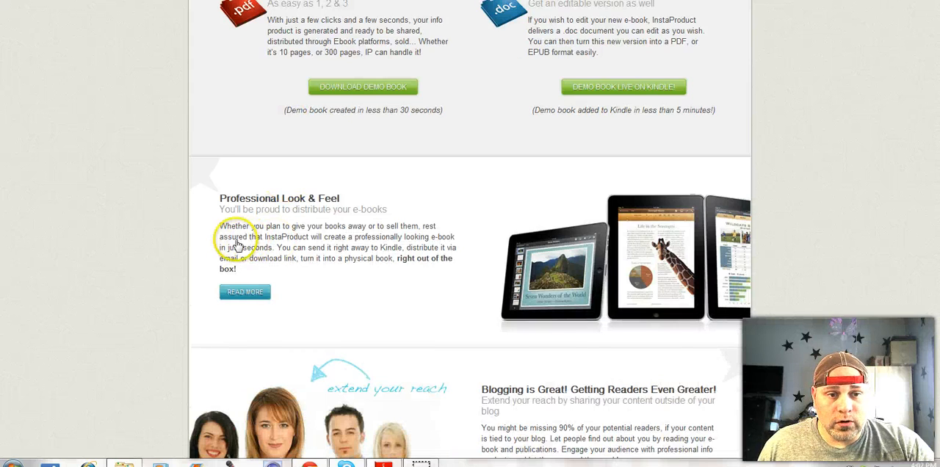
scroll(down, 3)
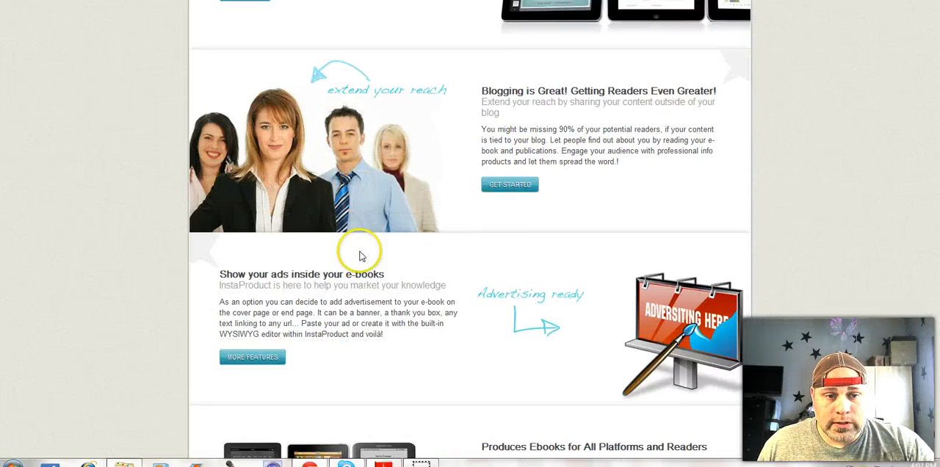
scroll(down, 3)
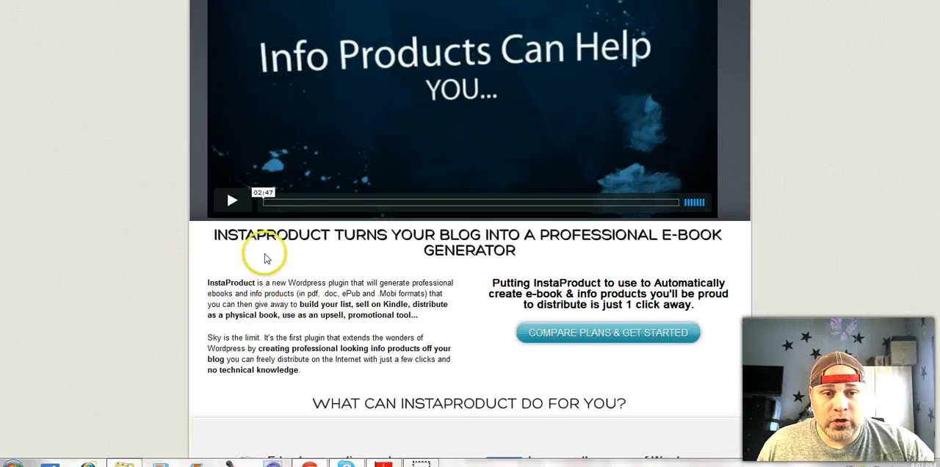
mouse_move(711, 249)
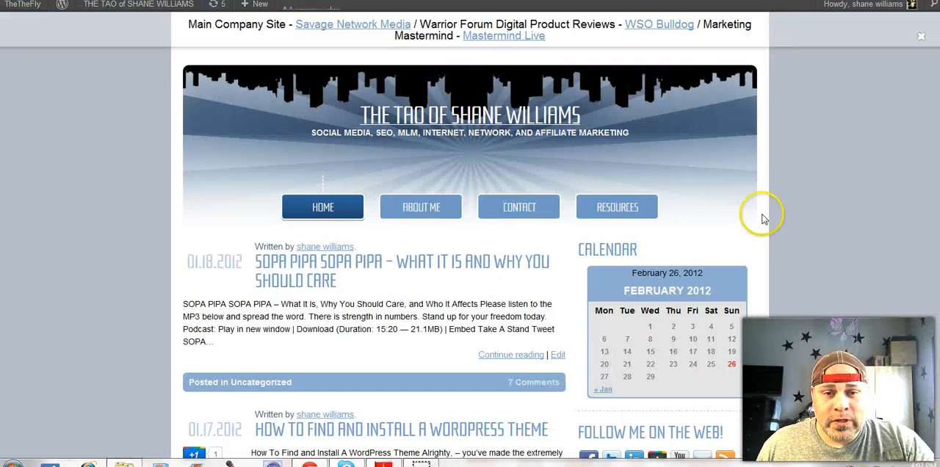
mouse_move(731, 278)
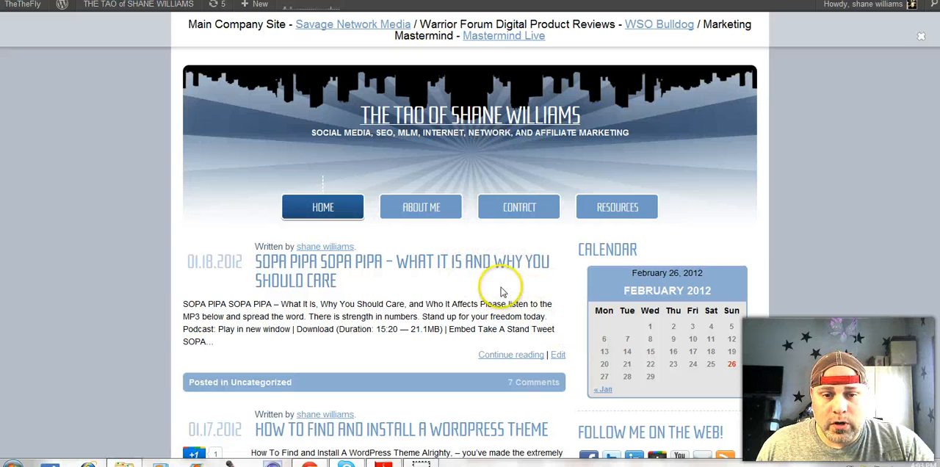
mouse_move(810, 265)
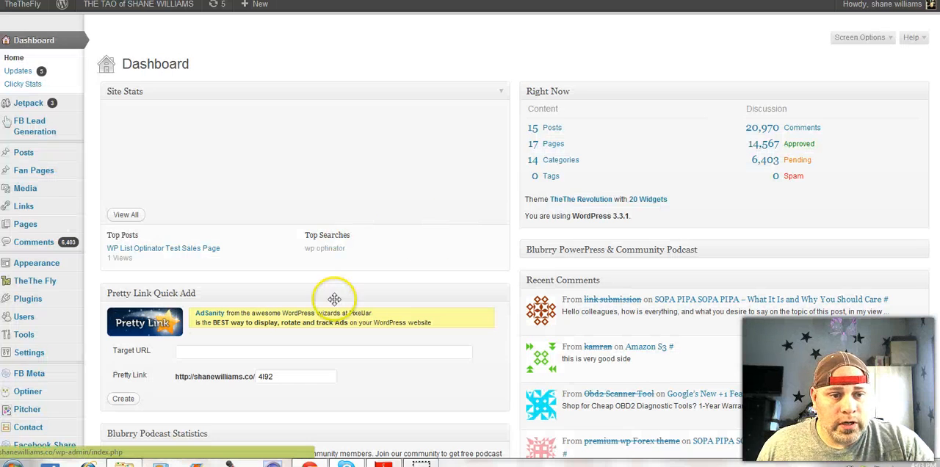
scroll(down, 3)
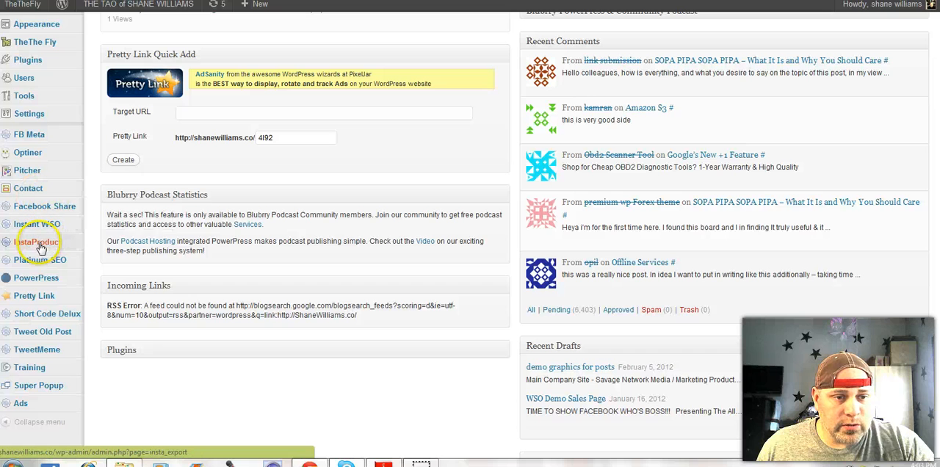
mouse_move(36, 278)
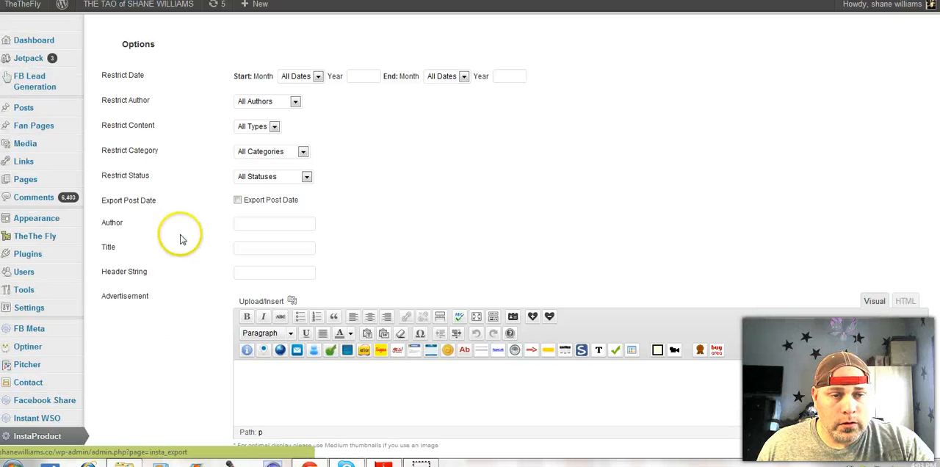
mouse_move(189, 117)
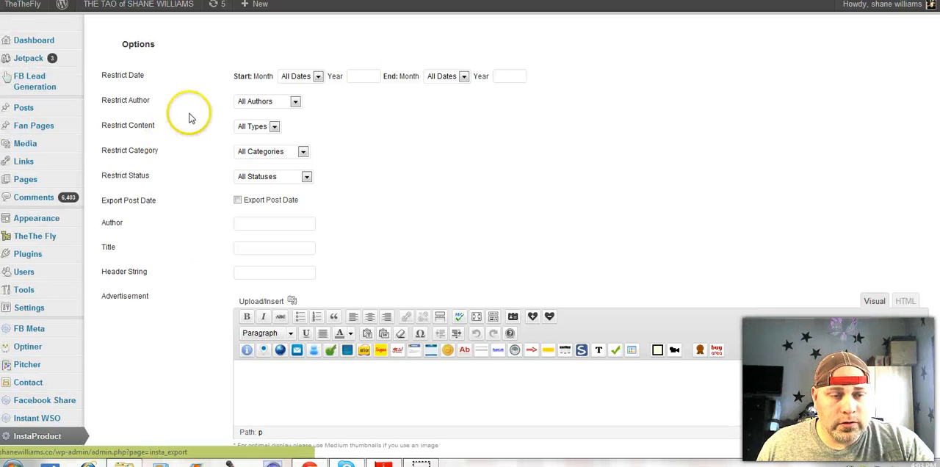
mouse_move(424, 369)
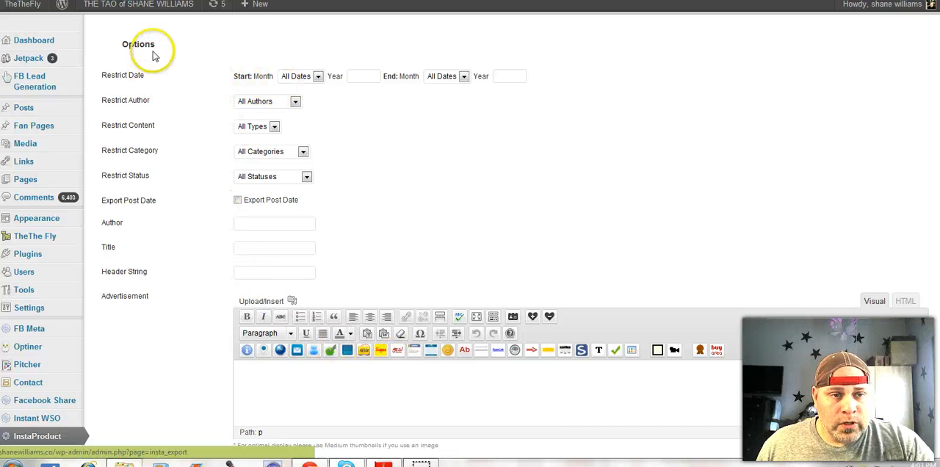
mouse_move(174, 98)
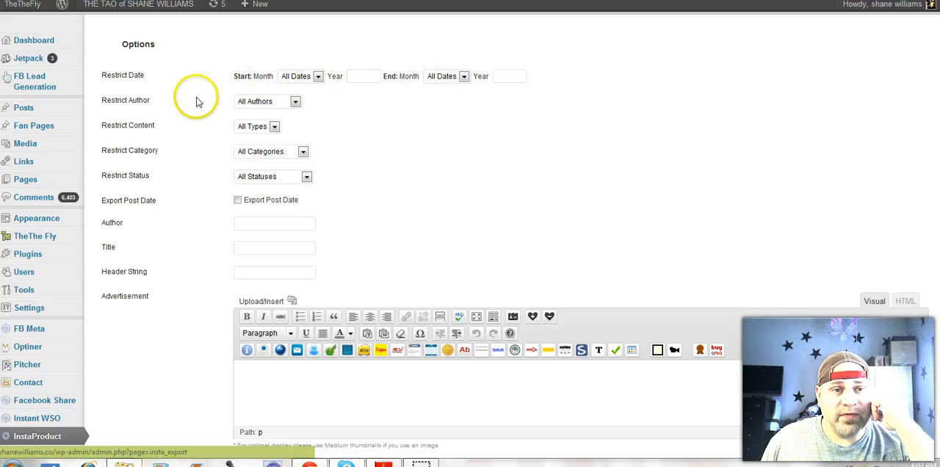
mouse_move(357, 136)
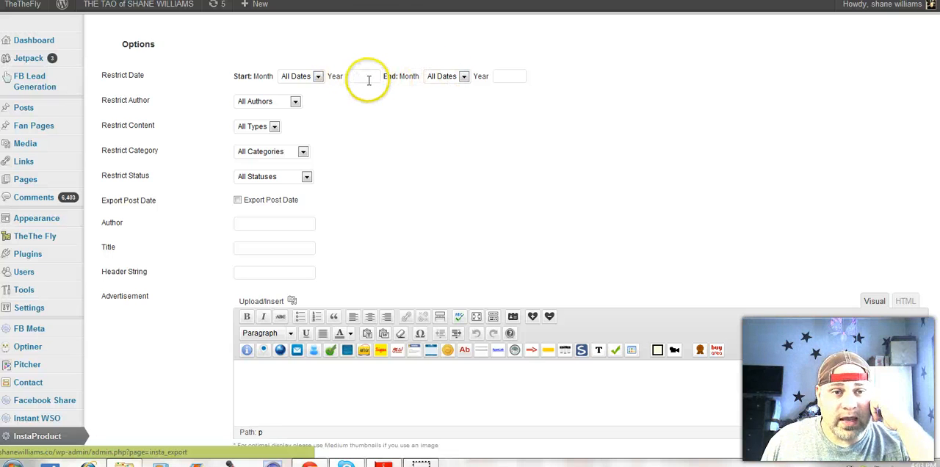
mouse_move(164, 111)
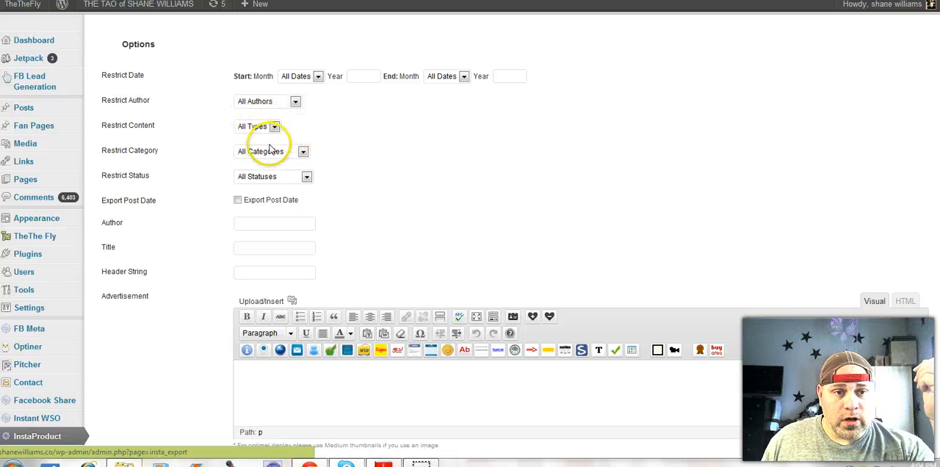
click(275, 126)
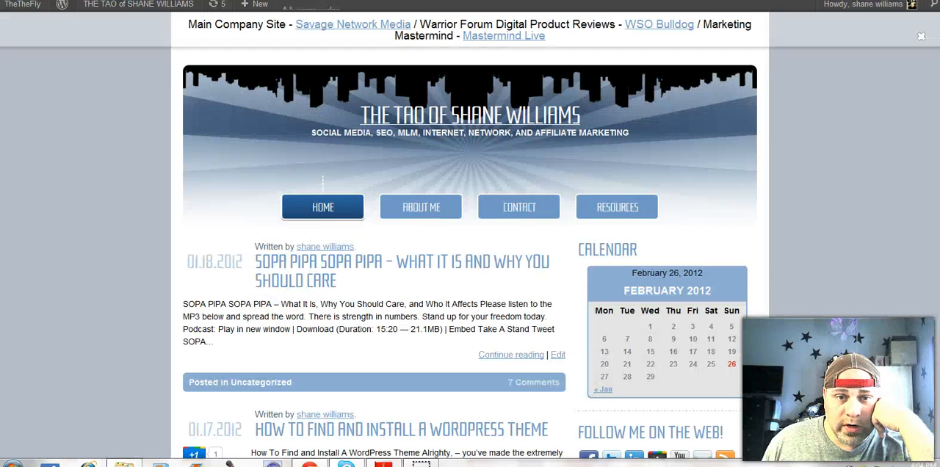
mouse_move(373, 278)
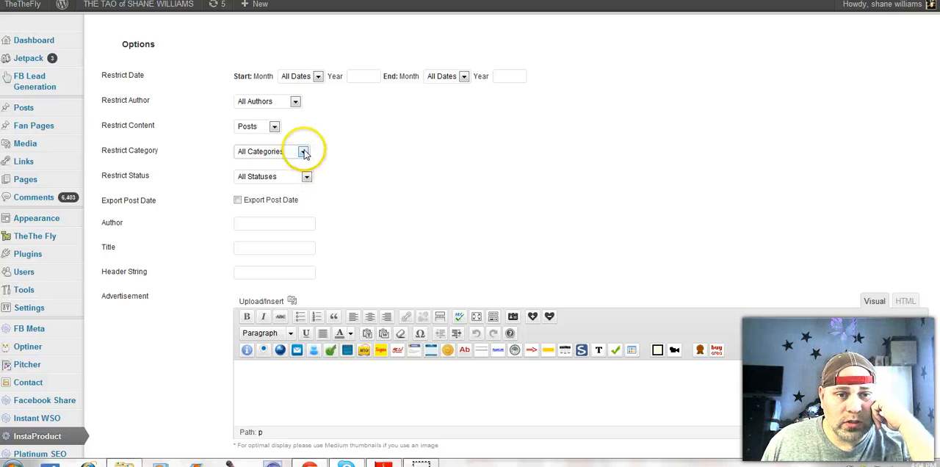
Restrict the ebook export to the Current Affairs category and Published status
click(304, 152)
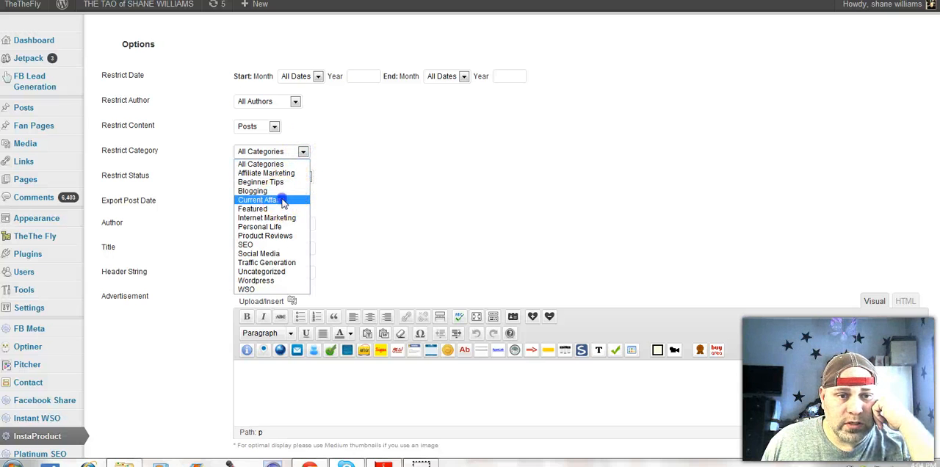
click(258, 200)
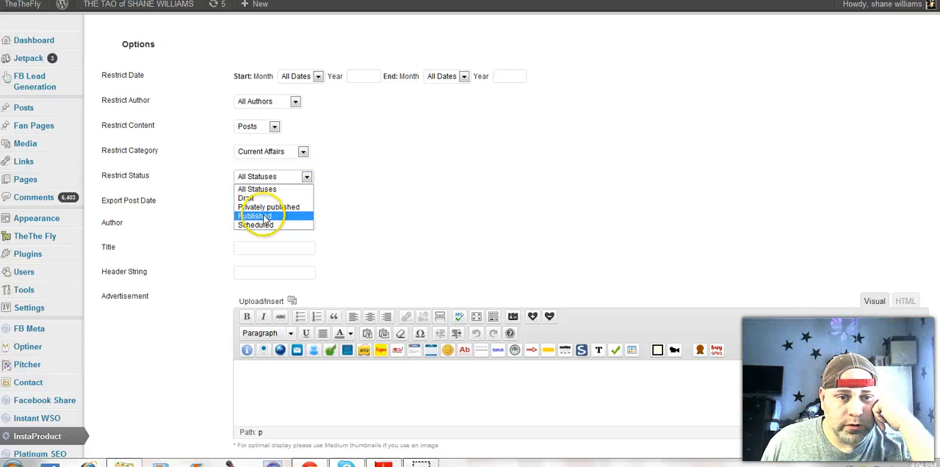
click(255, 216)
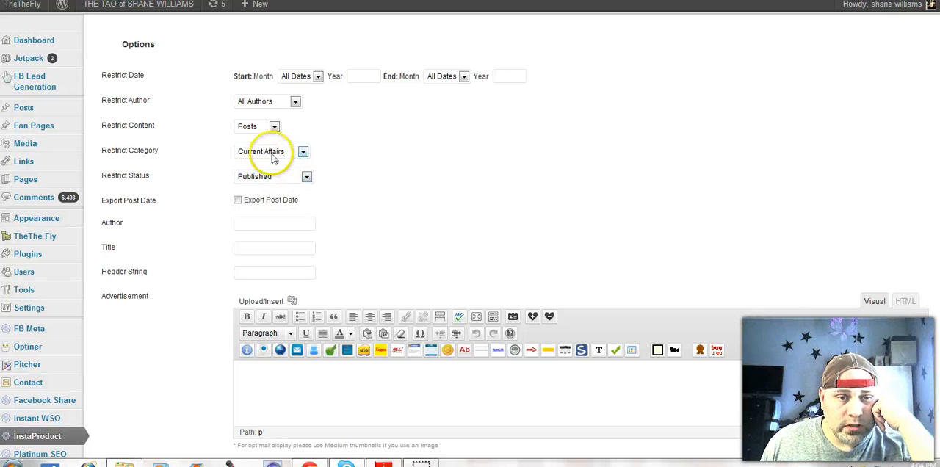
mouse_move(277, 156)
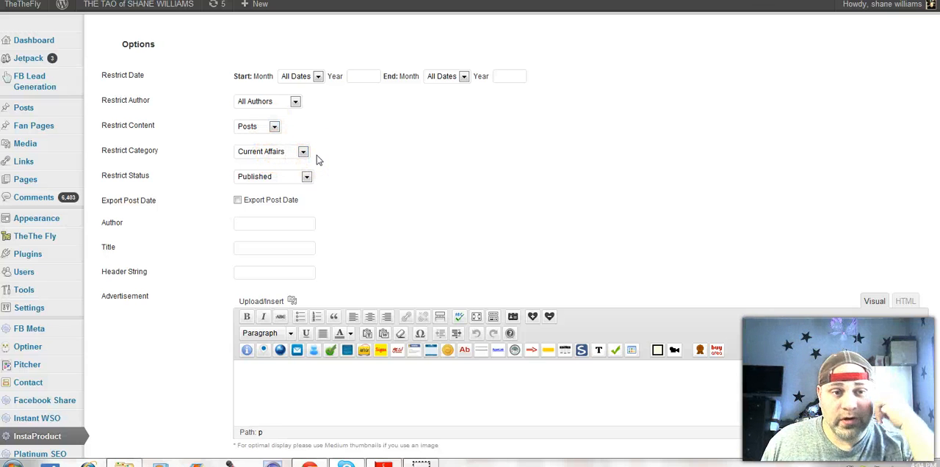
scroll(down, 3)
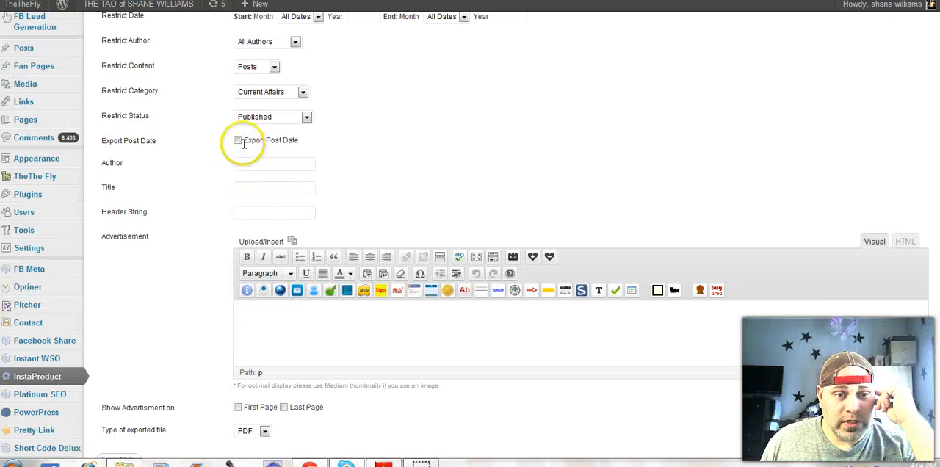
Enter 'Shane' as the ebook author and 'SOPA / PIPA' as its title
click(274, 163)
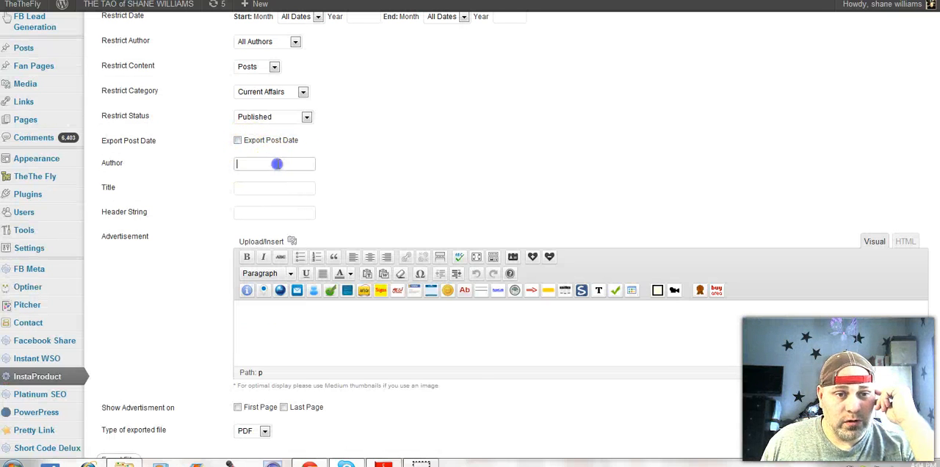
mouse_move(599, 182)
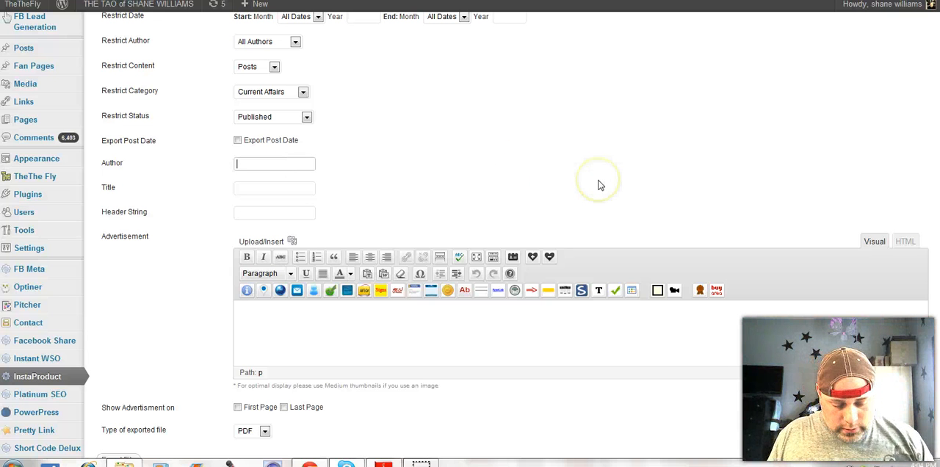
text(Shane Willaims)
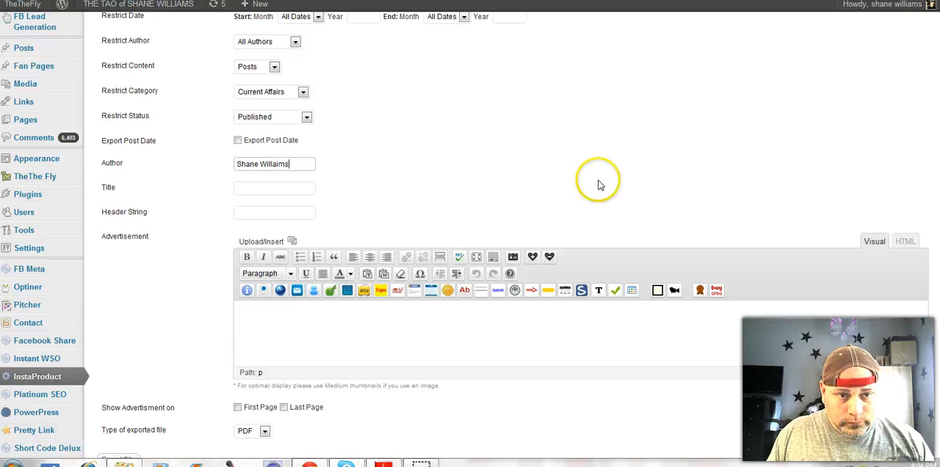
click(274, 188)
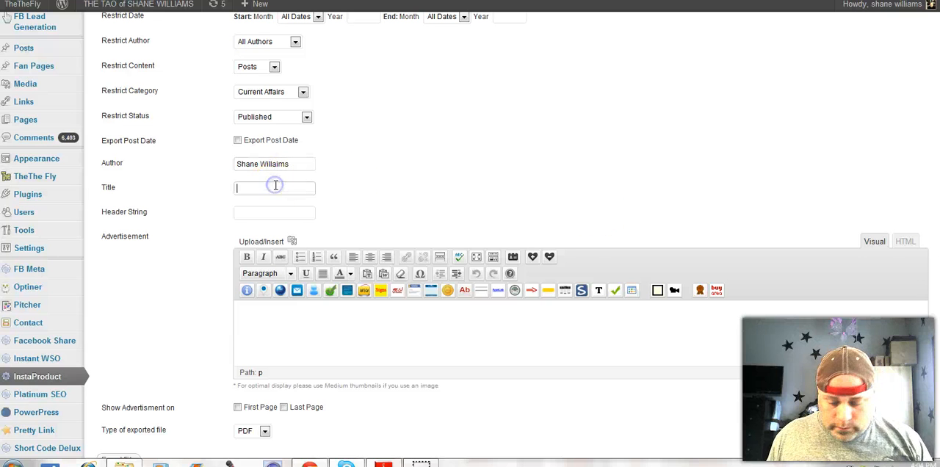
text(S)
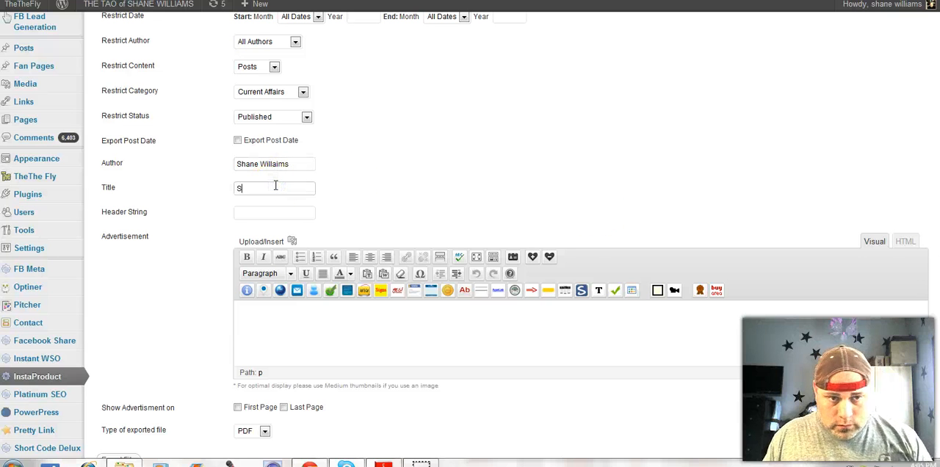
text(OPA)
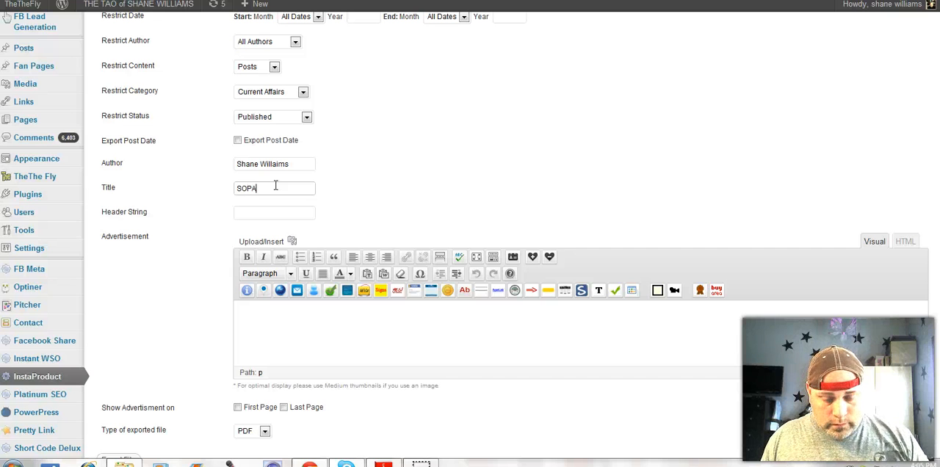
text(?)
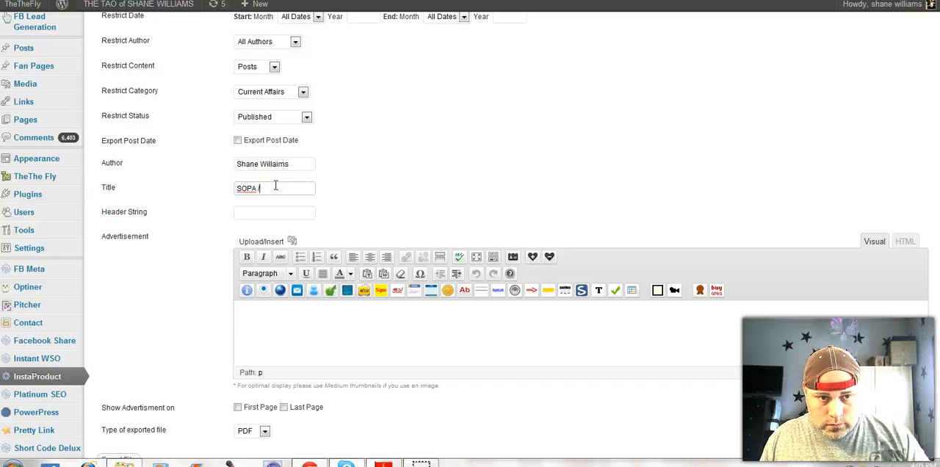
text(PIPA)
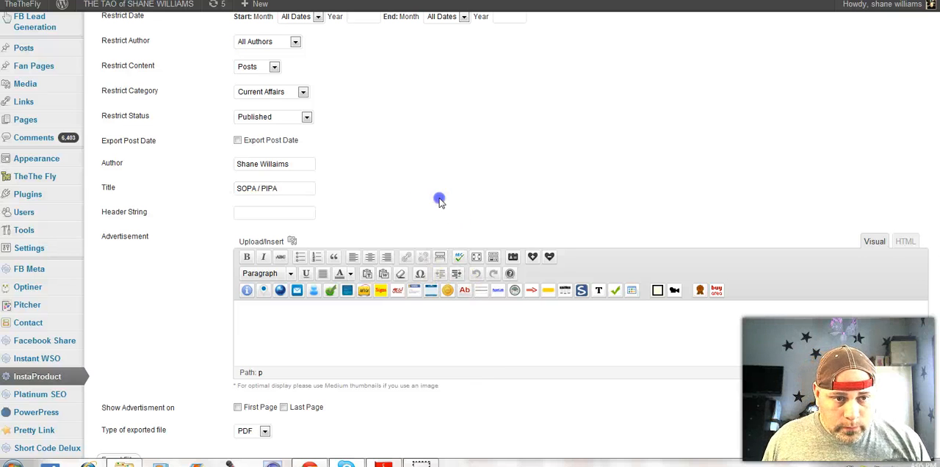
Set the header string to 'SOPA PIPA and what you need to know'
click(274, 213)
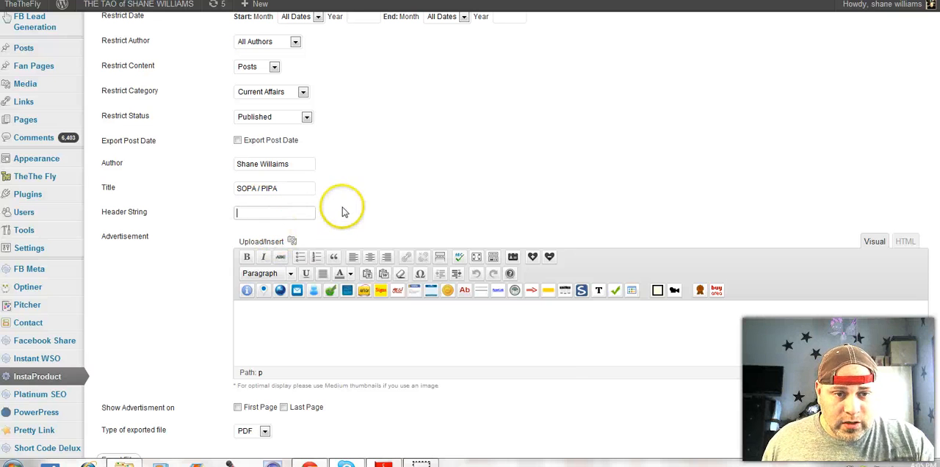
mouse_move(426, 211)
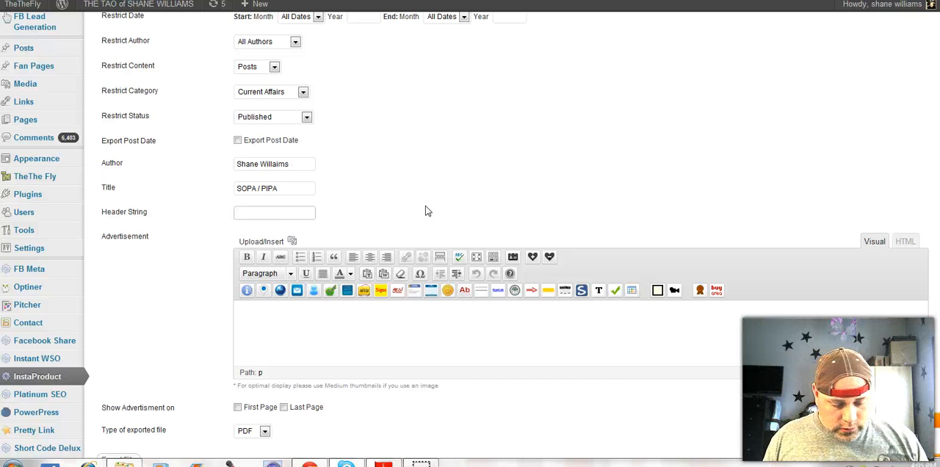
text(SOPA PIPA)
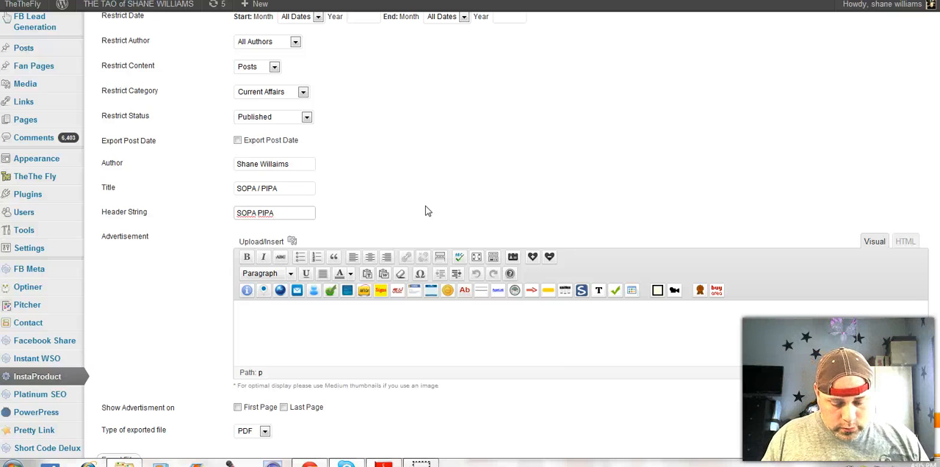
text(and what y)
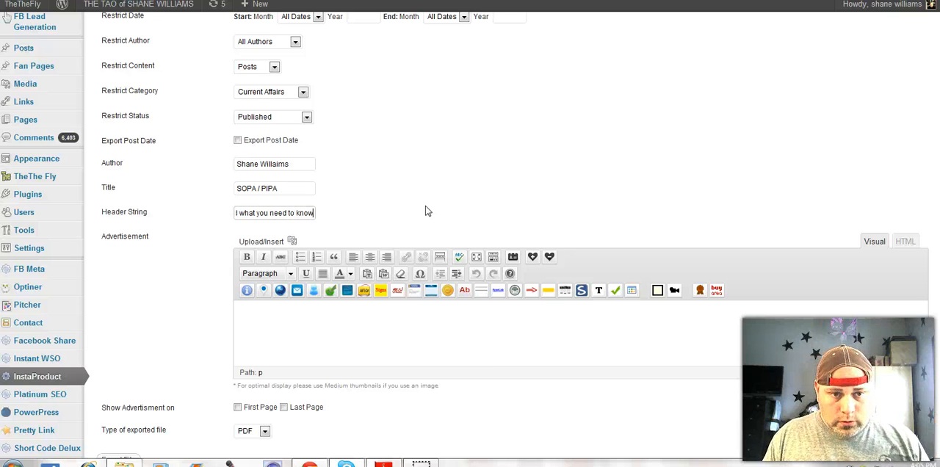
text(SOPA PIPA and what yo)
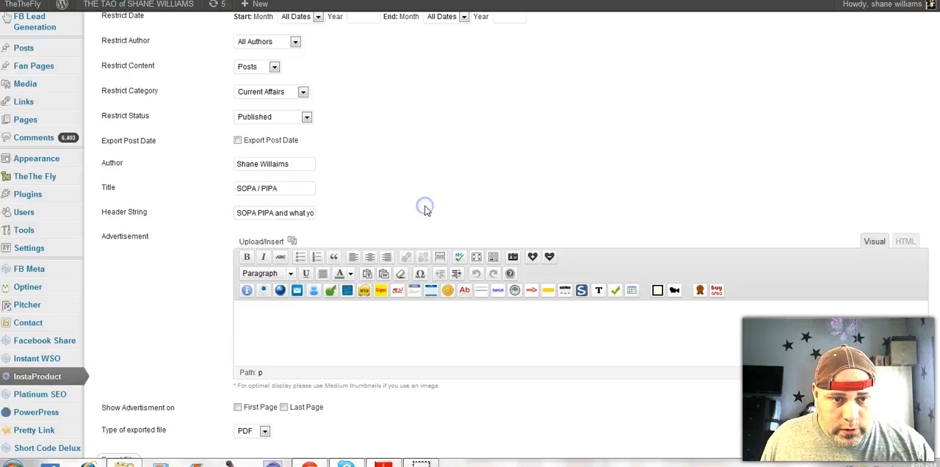
scroll(down, 3)
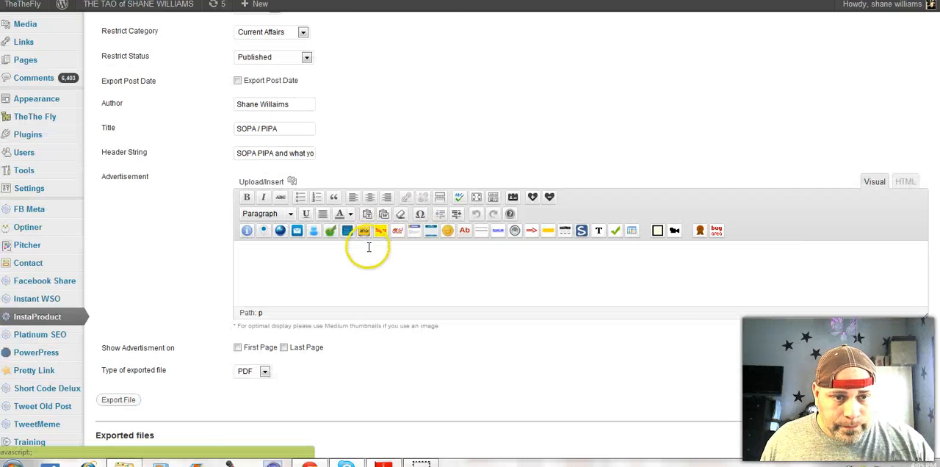
scroll(down, 3)
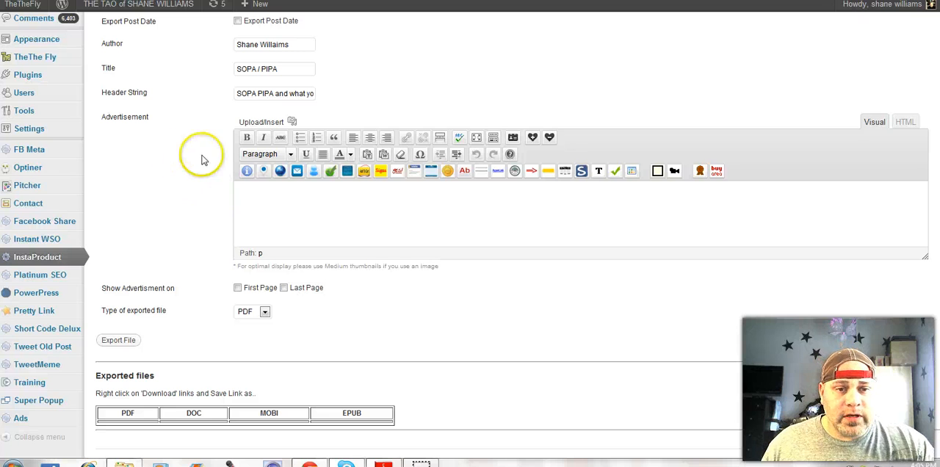
mouse_move(348, 224)
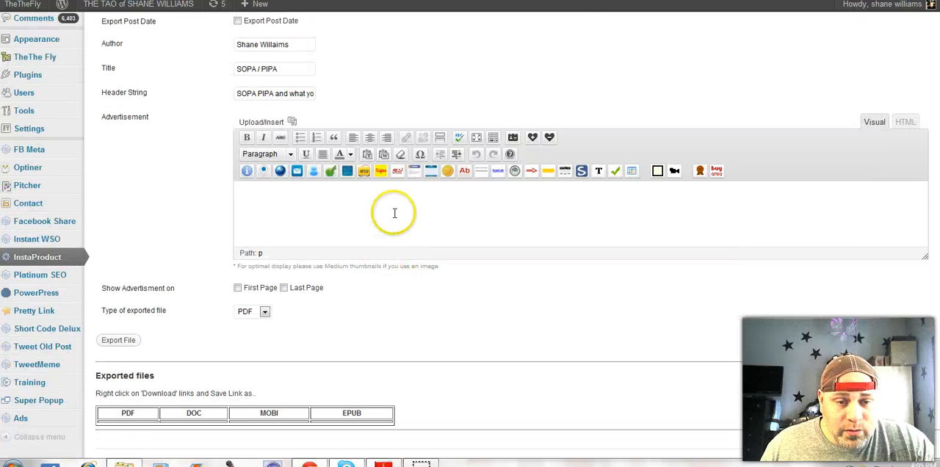
mouse_move(278, 208)
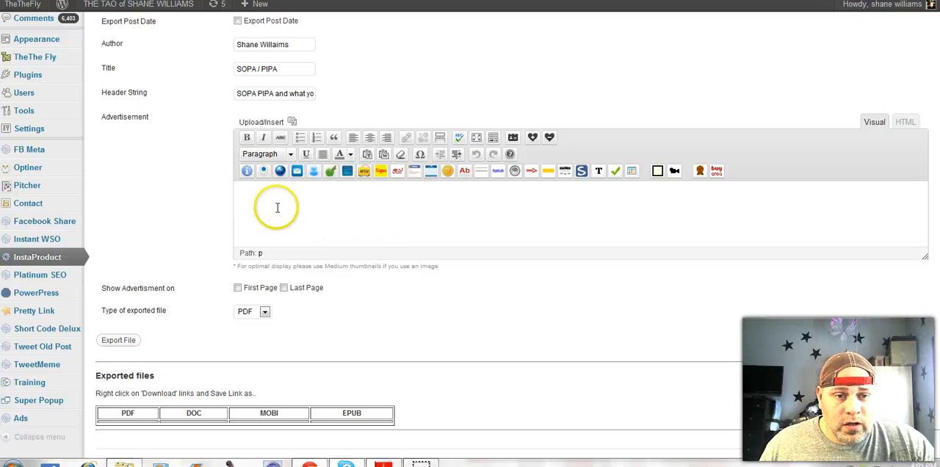
click(240, 193)
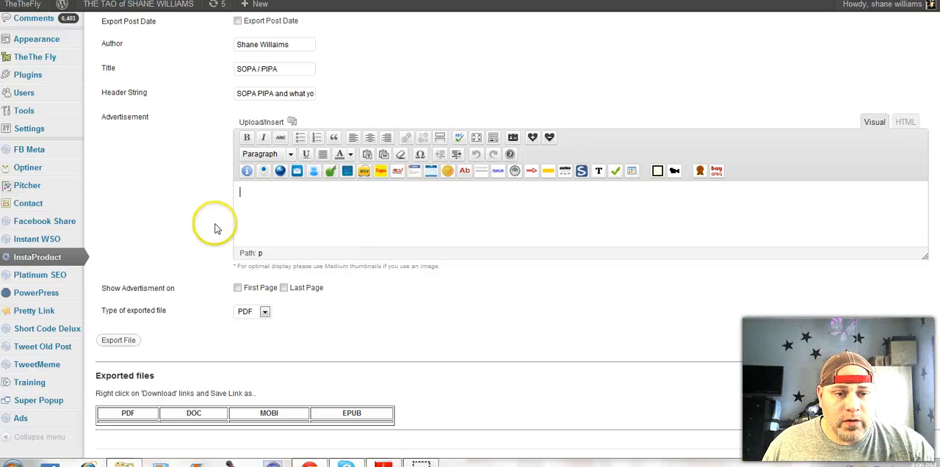
scroll(down, 3)
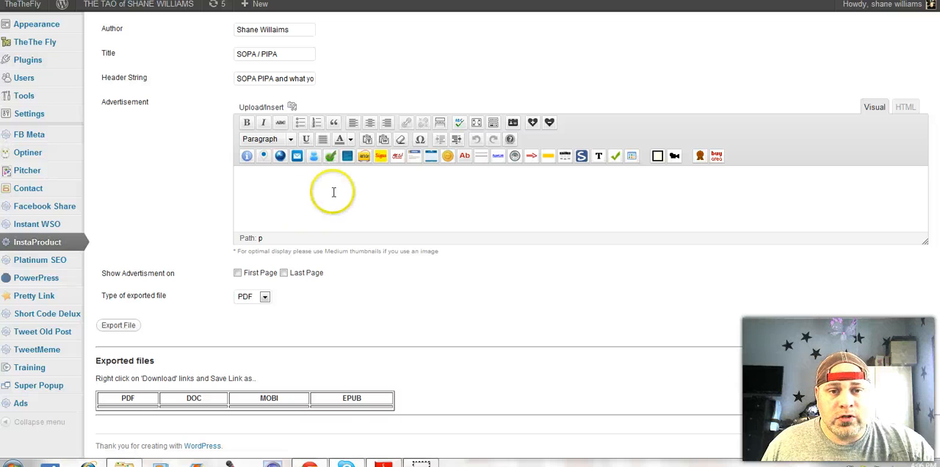
mouse_move(172, 204)
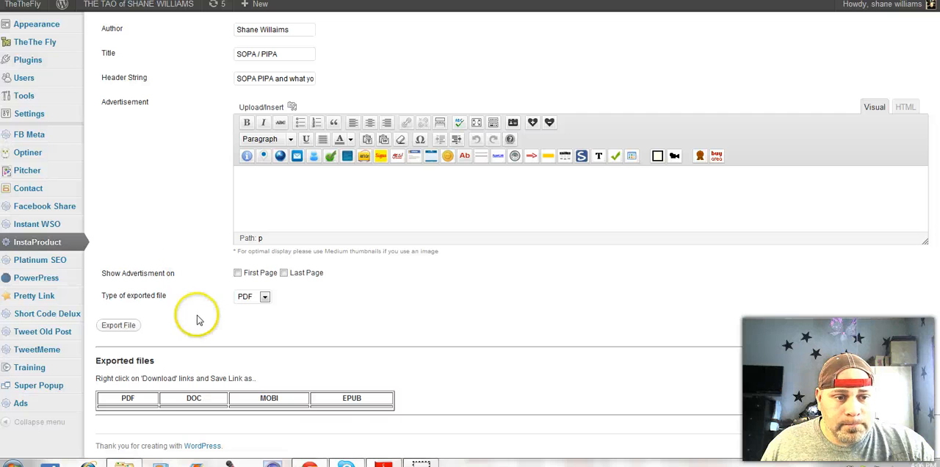
mouse_move(175, 308)
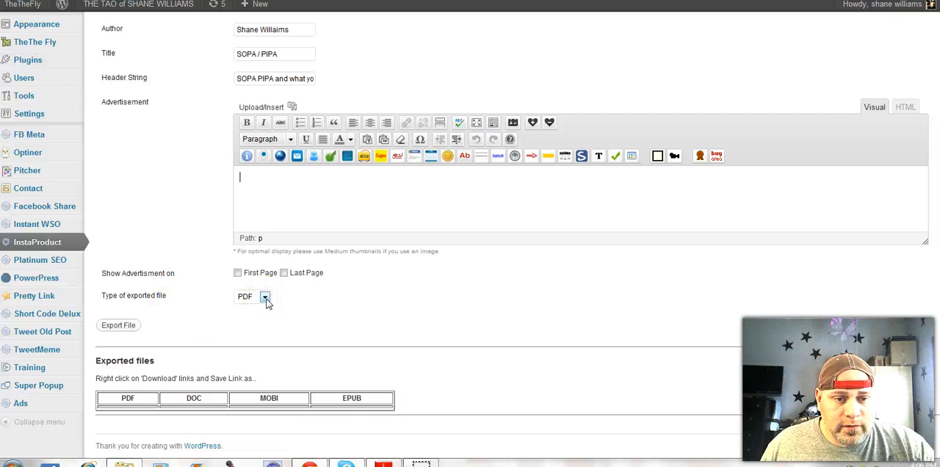
mouse_move(118, 325)
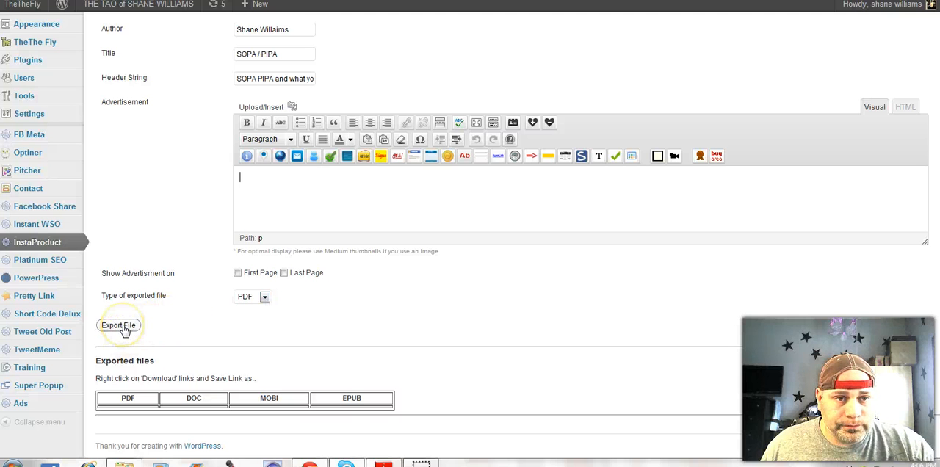
Generate the PDF ebook and bring the exported files table with its Download link into view
click(118, 325)
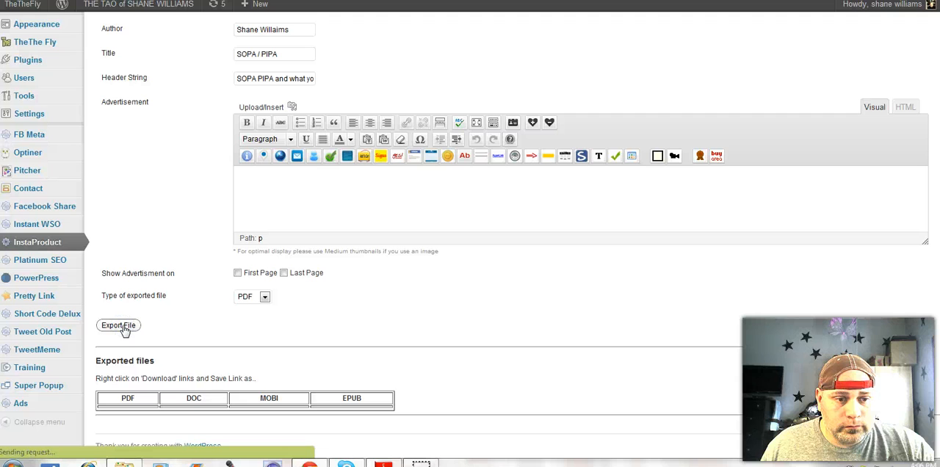
click(119, 326)
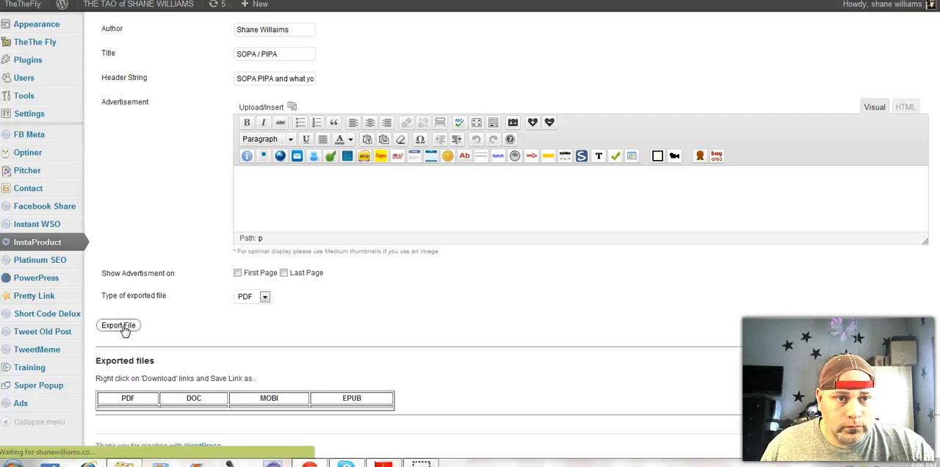
click(119, 325)
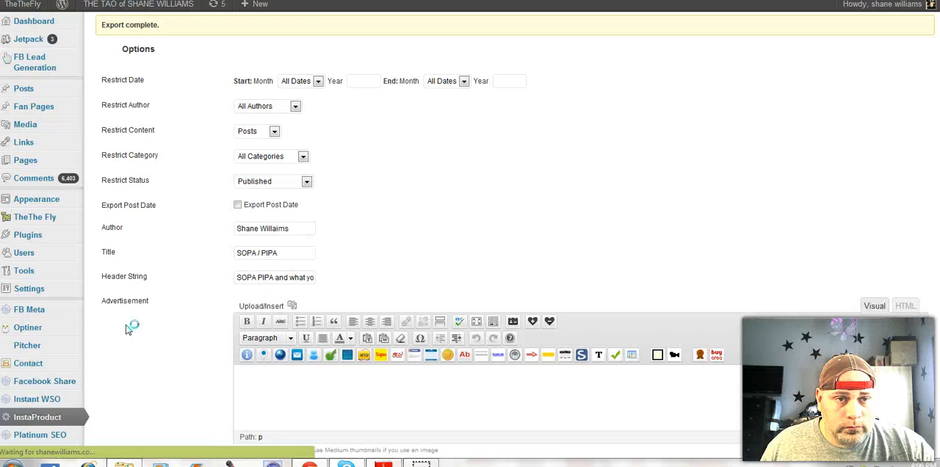
scroll(down, 3)
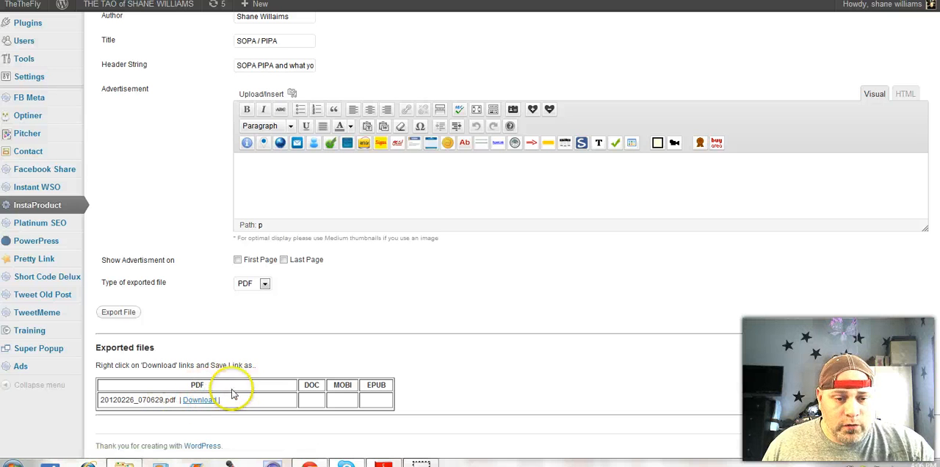
mouse_move(330, 400)
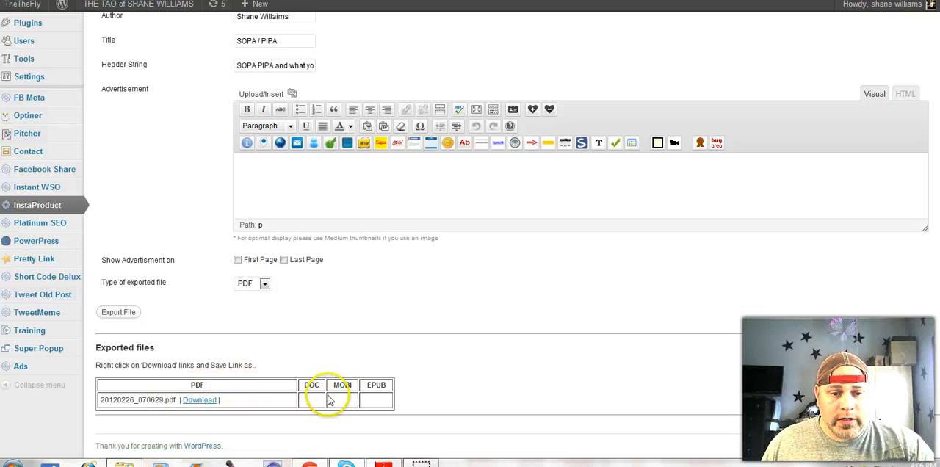
mouse_move(441, 403)
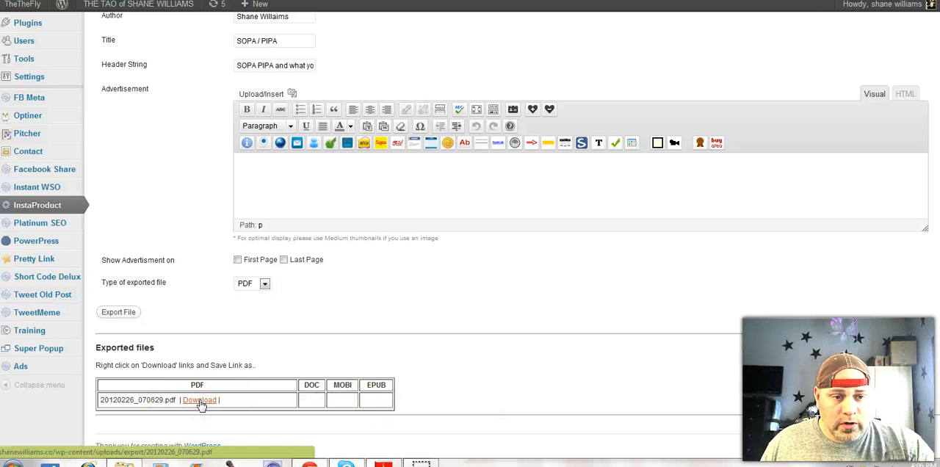
Download the exported PDF into Documents as 'sopa pipa pdf test.pdf'
right_click(199, 400)
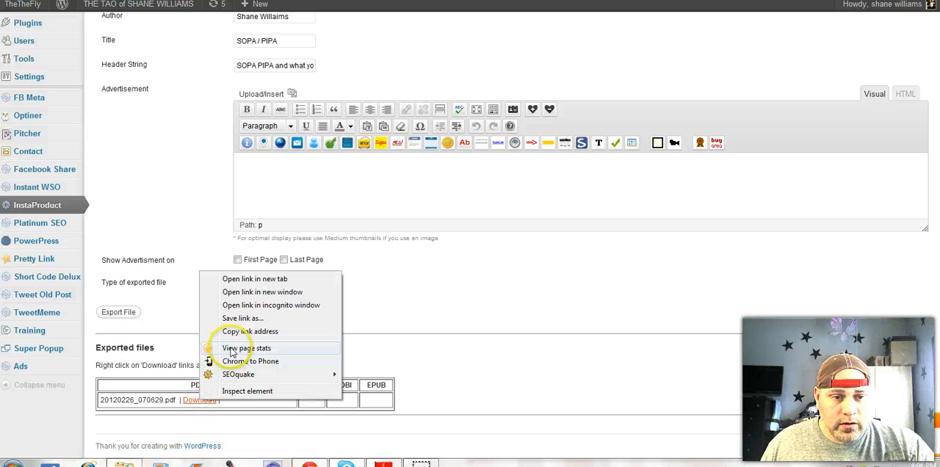
click(246, 315)
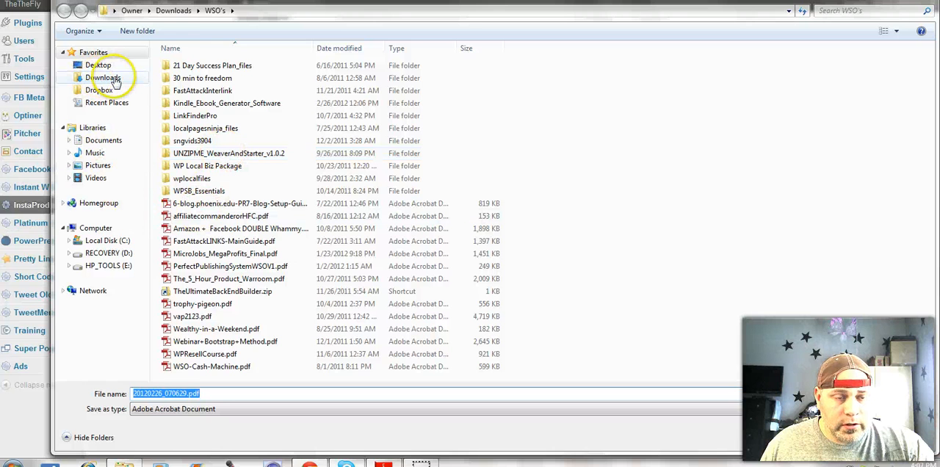
mouse_move(104, 141)
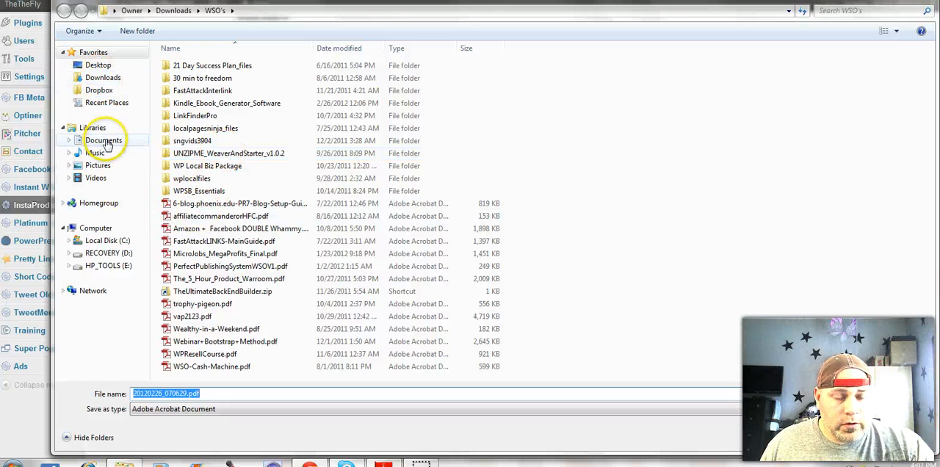
click(103, 141)
text(sopa pipa pdf)
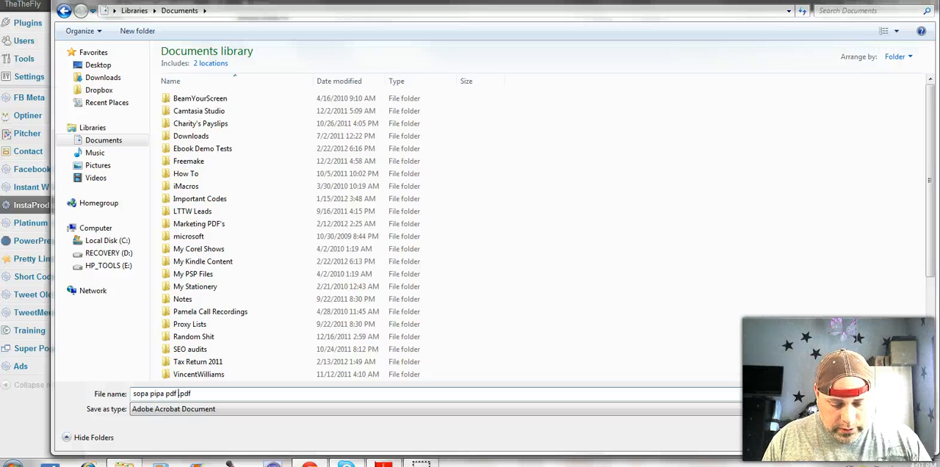
text(test)
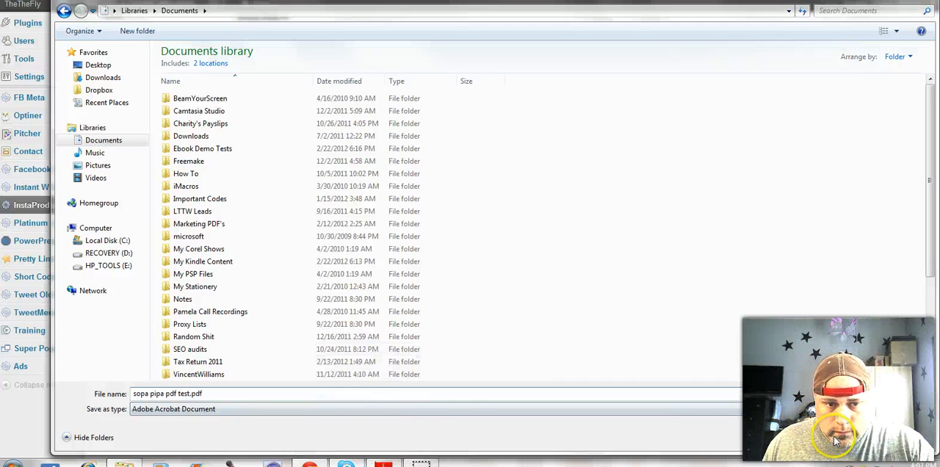
triple_click(171, 393)
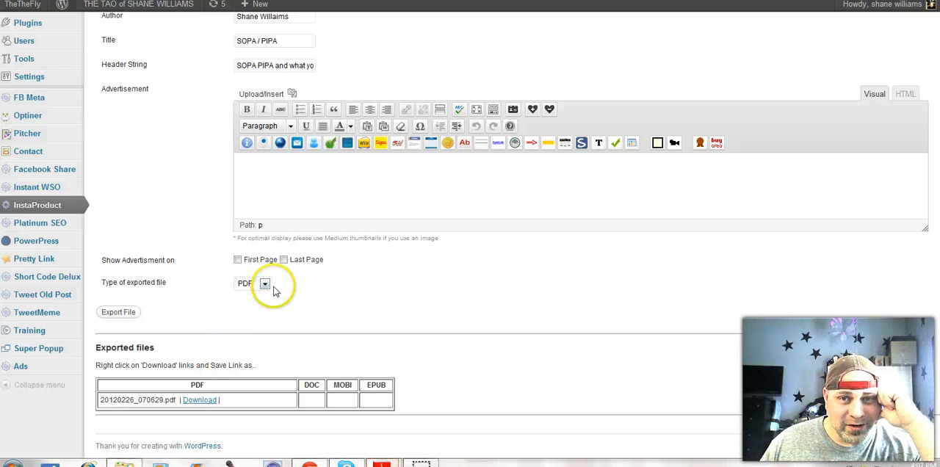
mouse_move(377, 263)
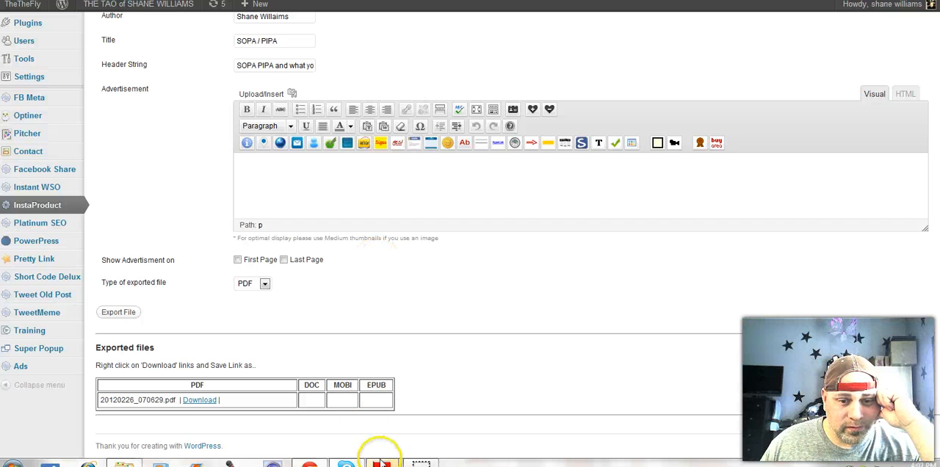
mouse_move(382, 462)
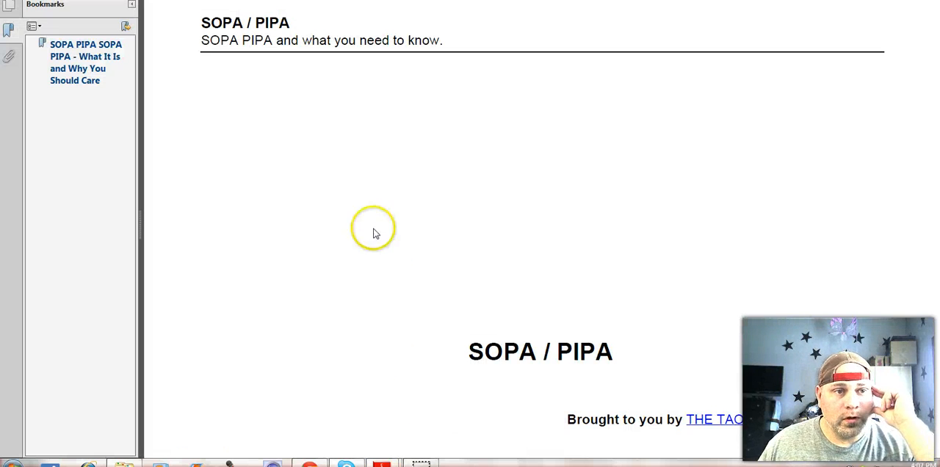
mouse_move(376, 275)
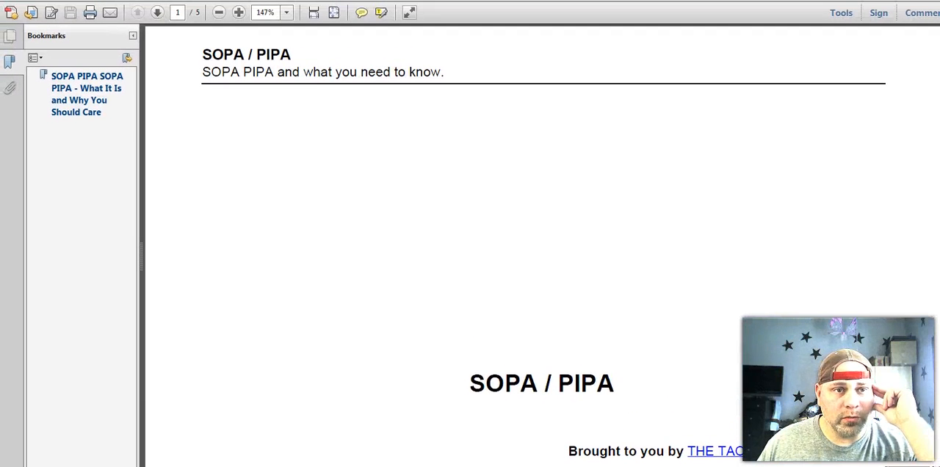
Zoom the ebook to 100% and page through it, scrolling each page
click(285, 12)
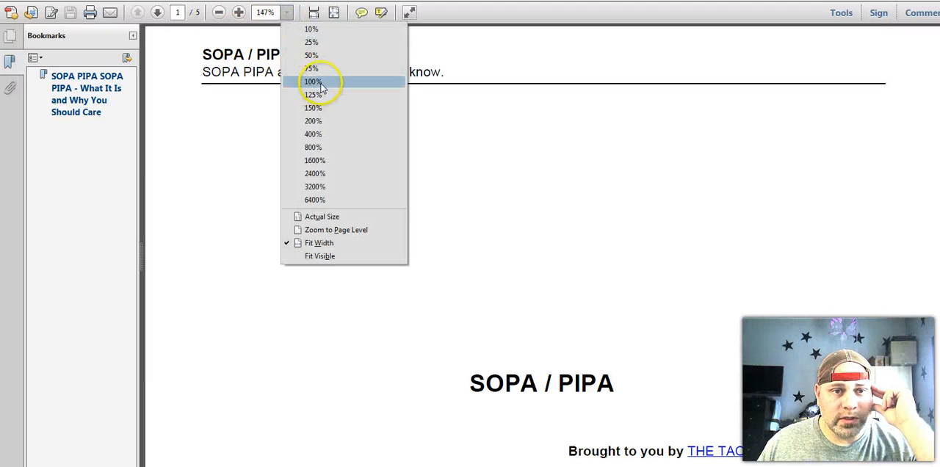
click(311, 81)
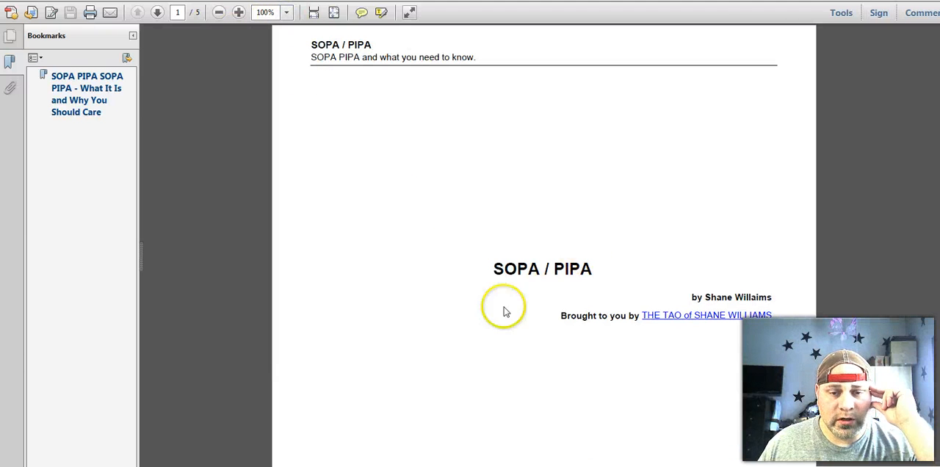
mouse_move(433, 233)
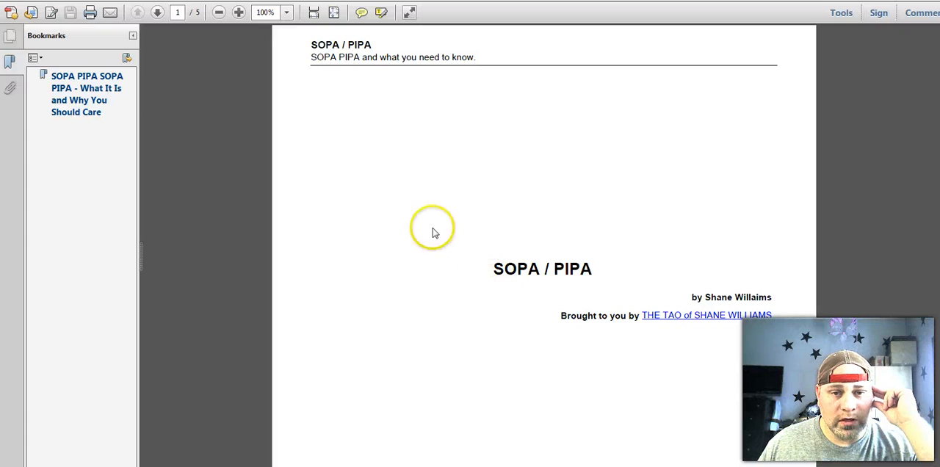
mouse_move(777, 155)
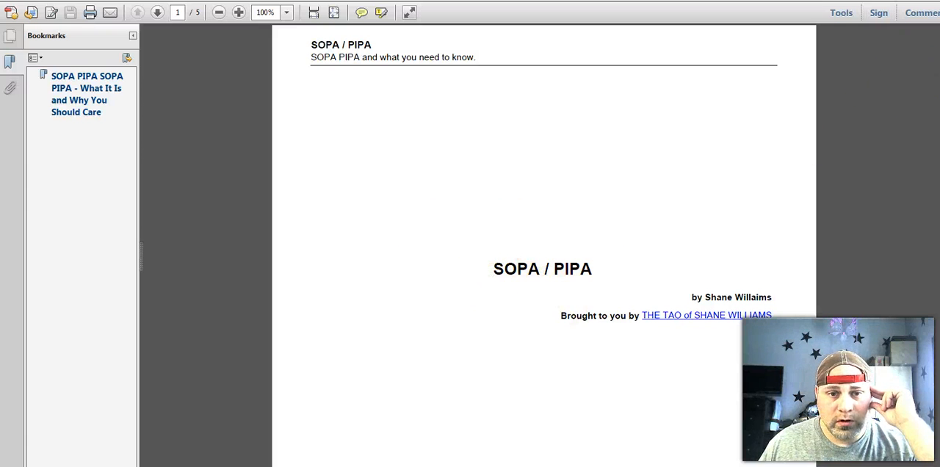
scroll(down, 3)
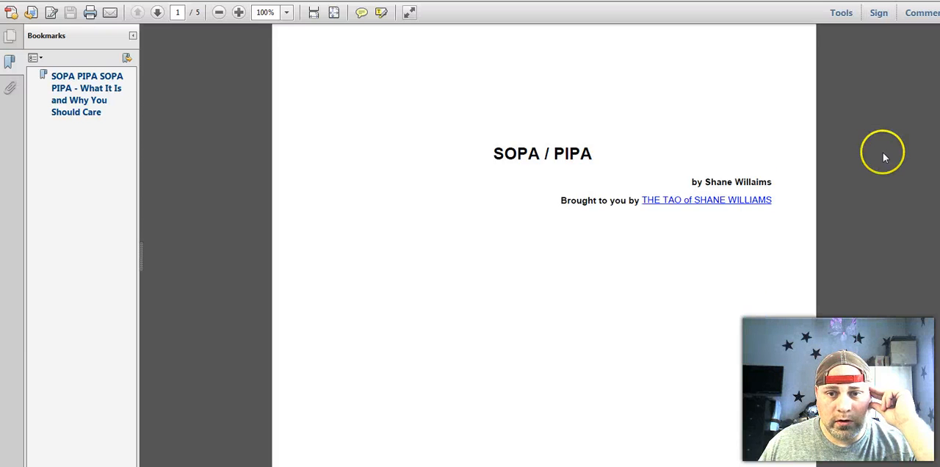
click(158, 13)
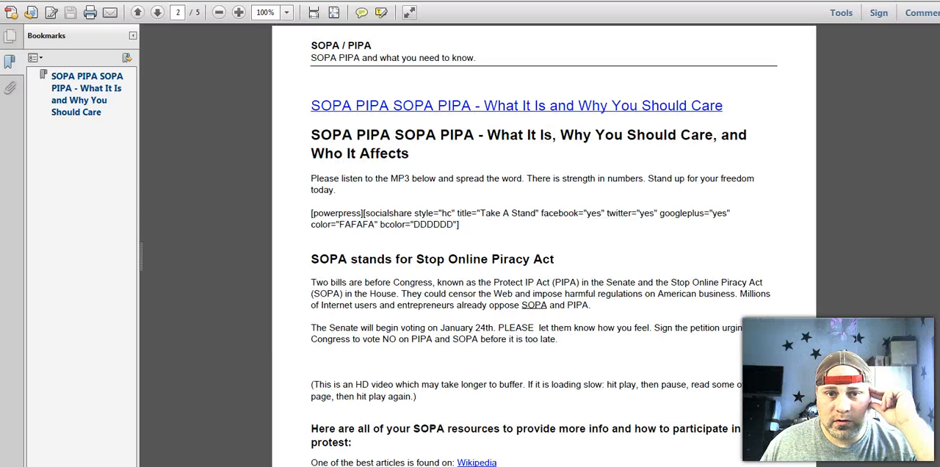
mouse_move(913, 226)
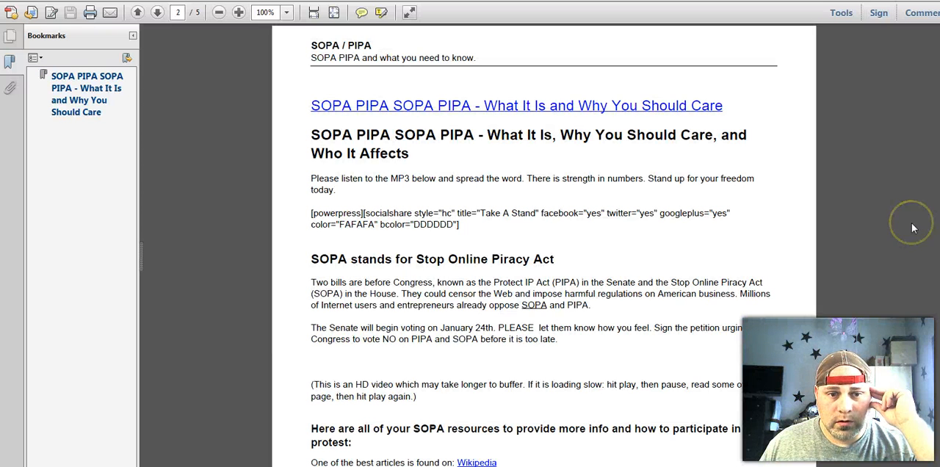
scroll(down, 3)
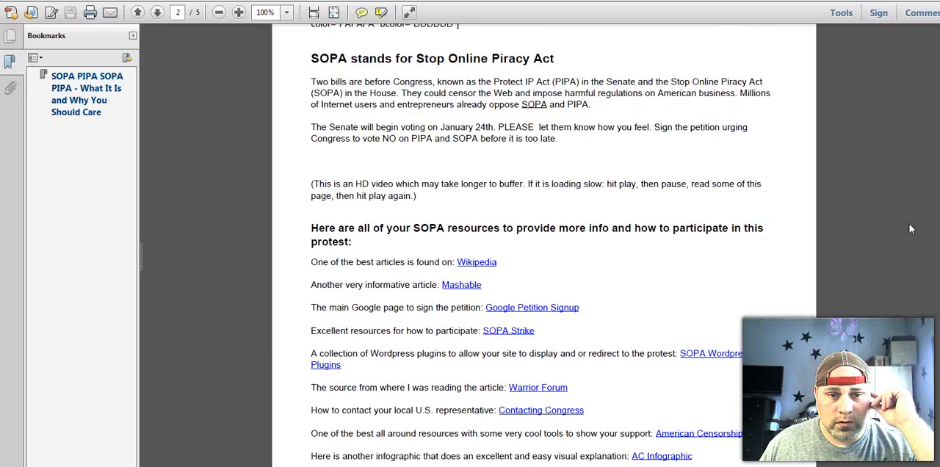
click(158, 12)
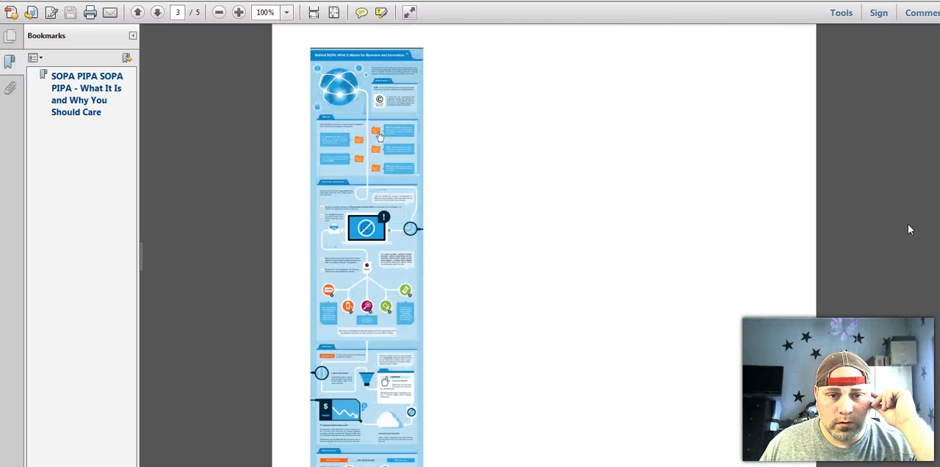
scroll(down, 3)
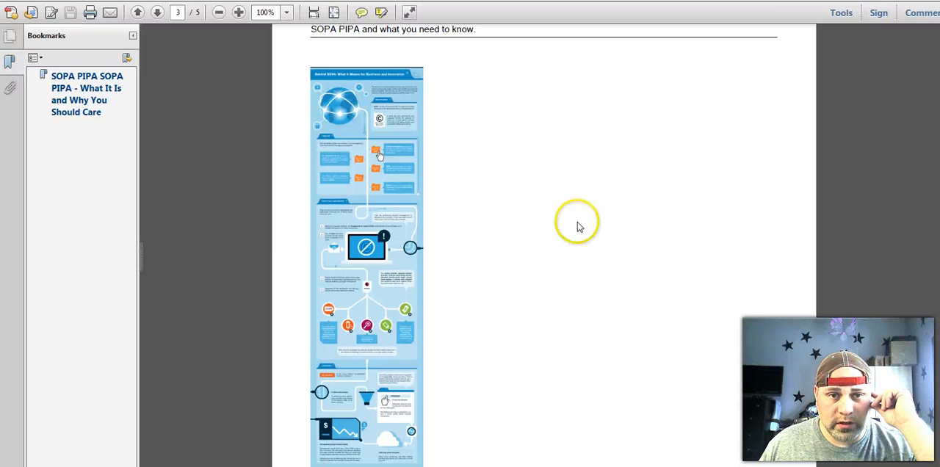
scroll(down, 3)
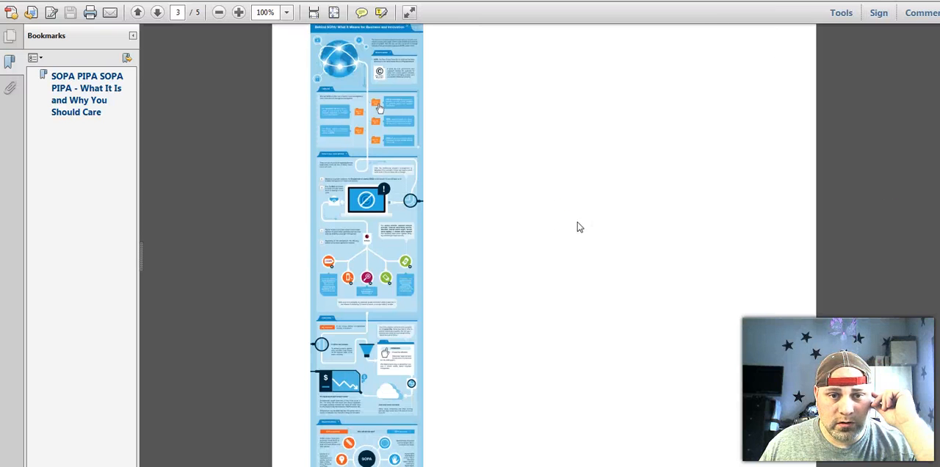
scroll(down, 3)
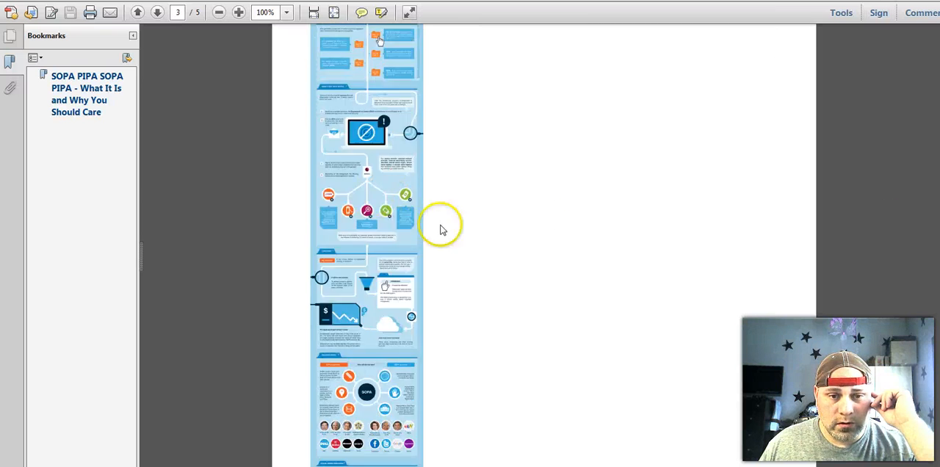
click(157, 13)
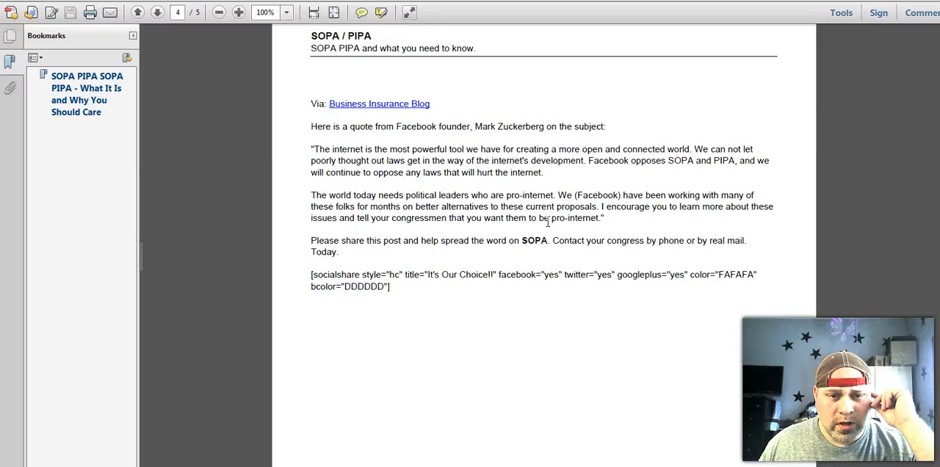
Step back through the ebook to page 3, the infographic page
scroll(down, 3)
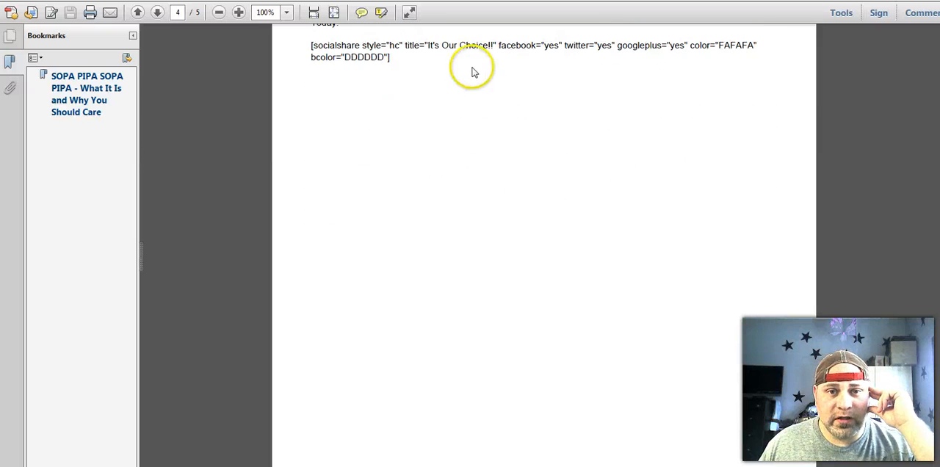
scroll(down, 3)
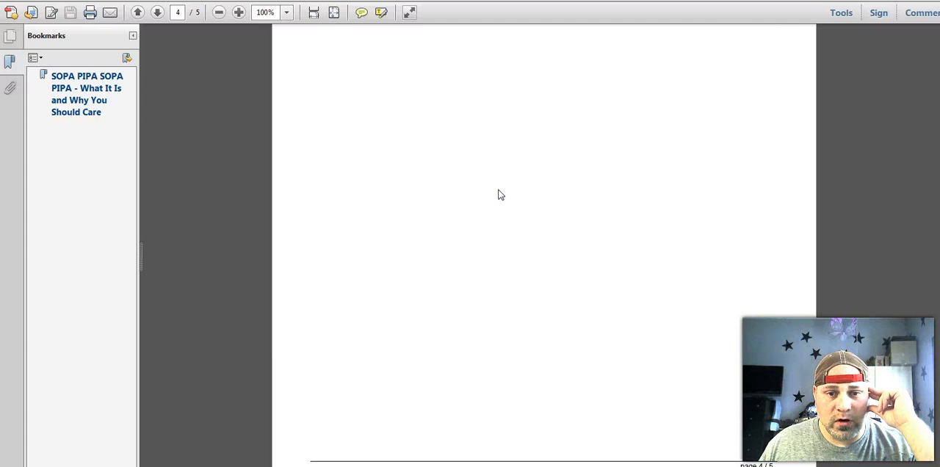
click(157, 13)
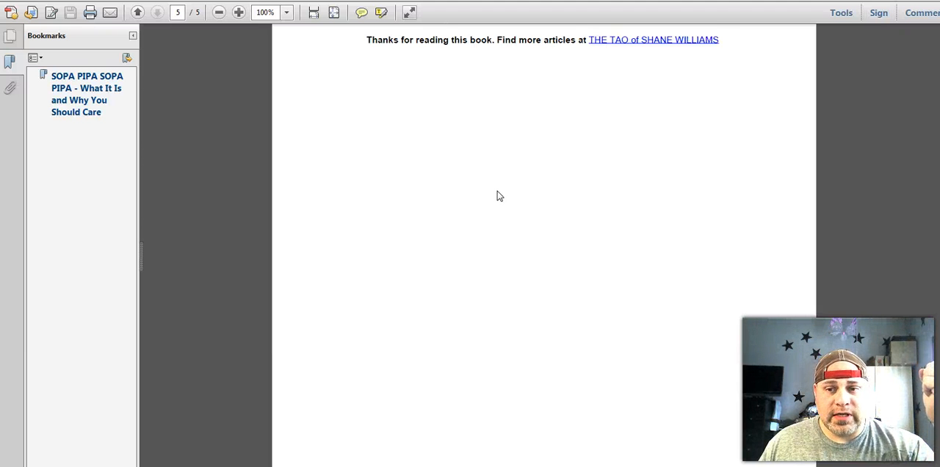
scroll(down, 3)
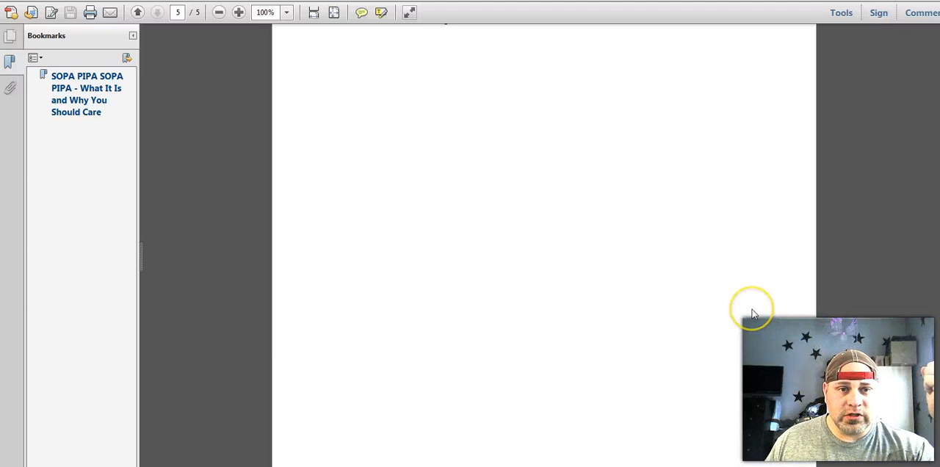
click(157, 13)
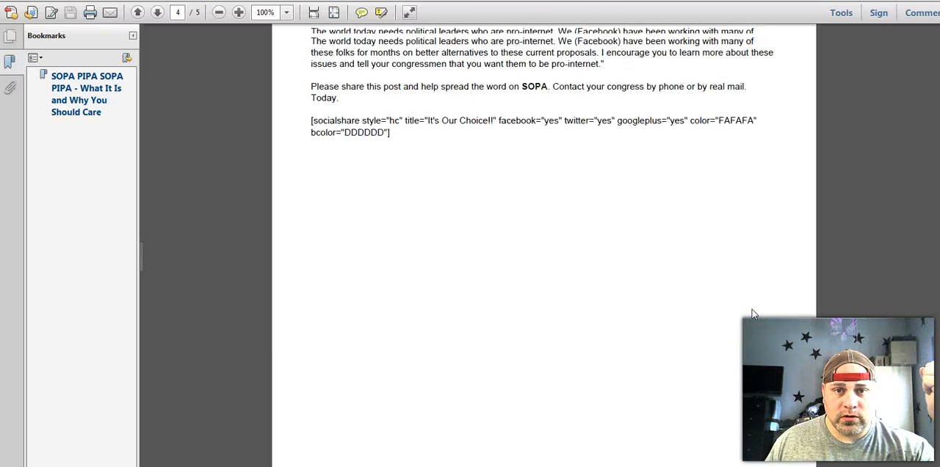
click(138, 13)
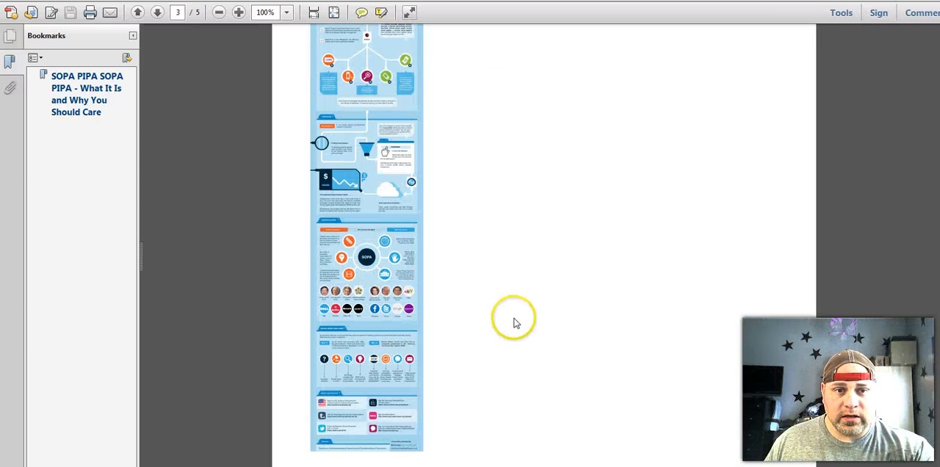
Scroll page 2 to the SOPA PIPA article heading and its resource links
scroll(down, 3)
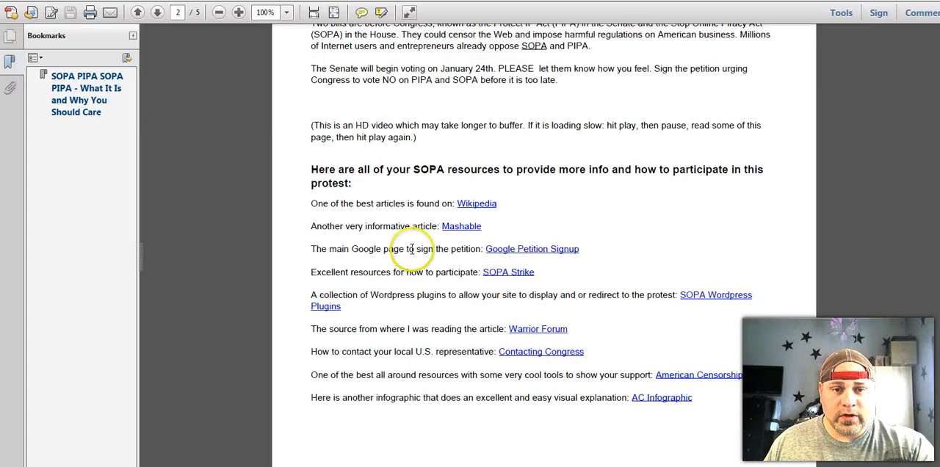
mouse_move(477, 204)
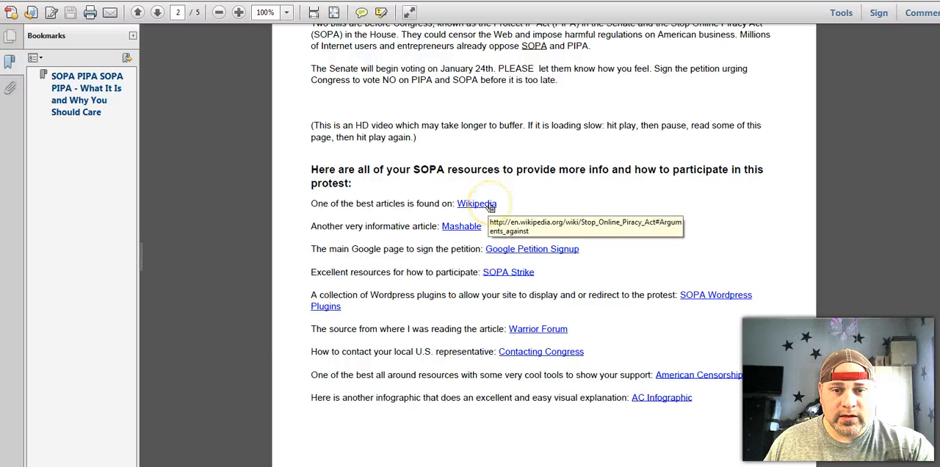
scroll(down, 3)
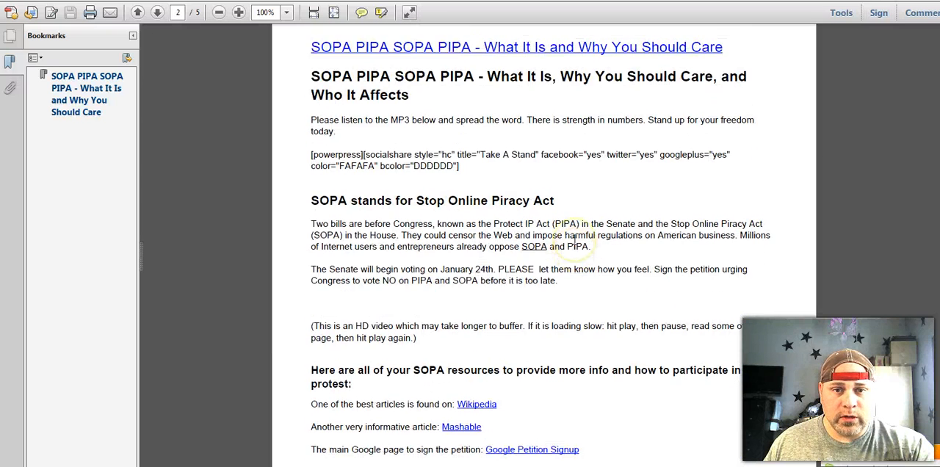
scroll(down, 3)
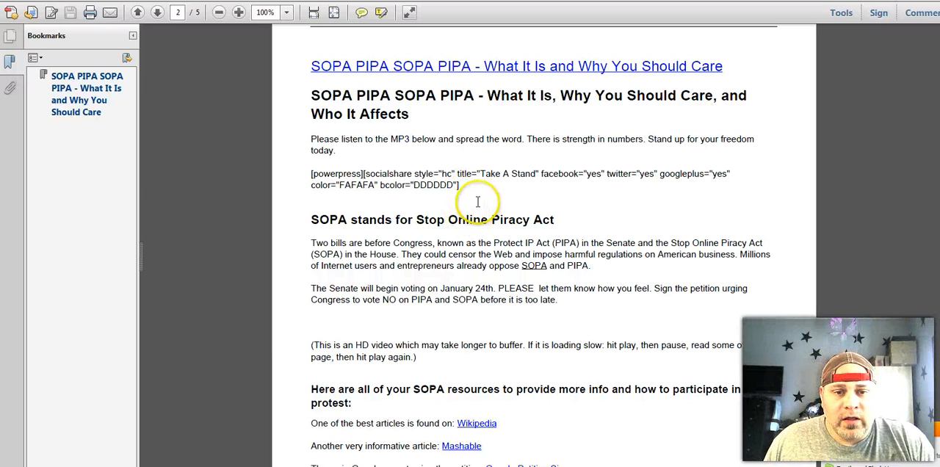
mouse_move(435, 174)
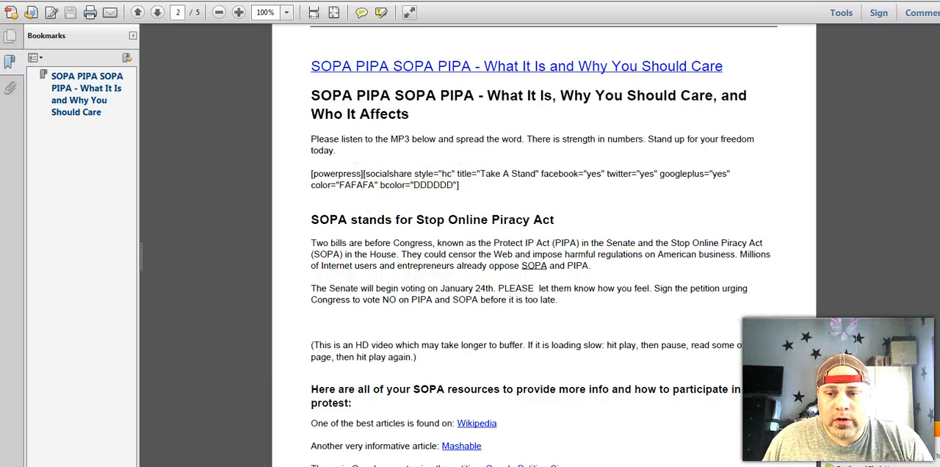
mouse_move(766, 211)
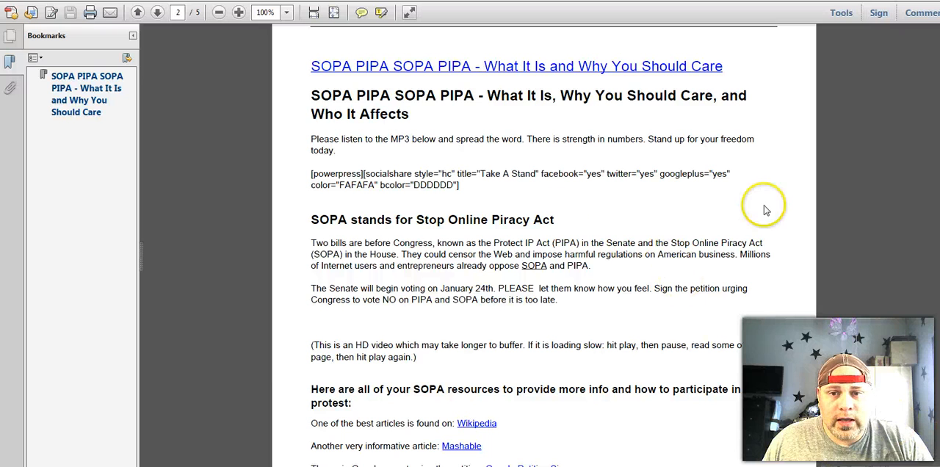
scroll(down, 3)
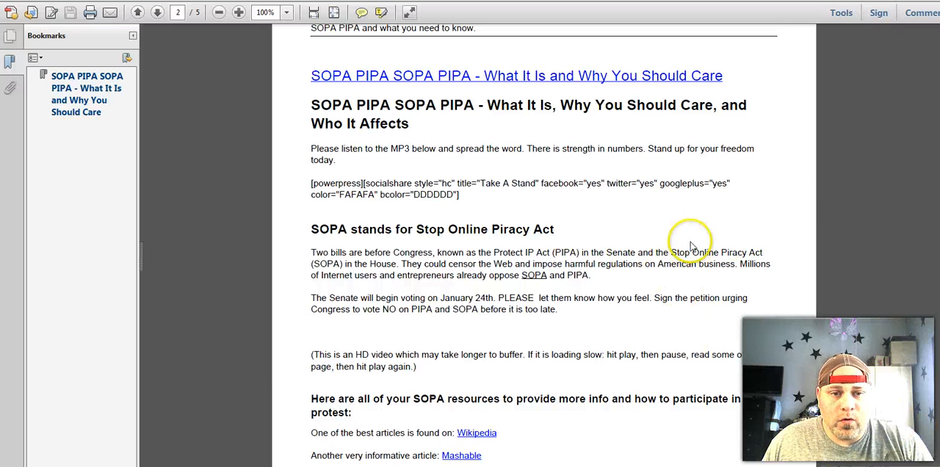
Jump to the ebook's cover page with its byline and credit link
click(156, 13)
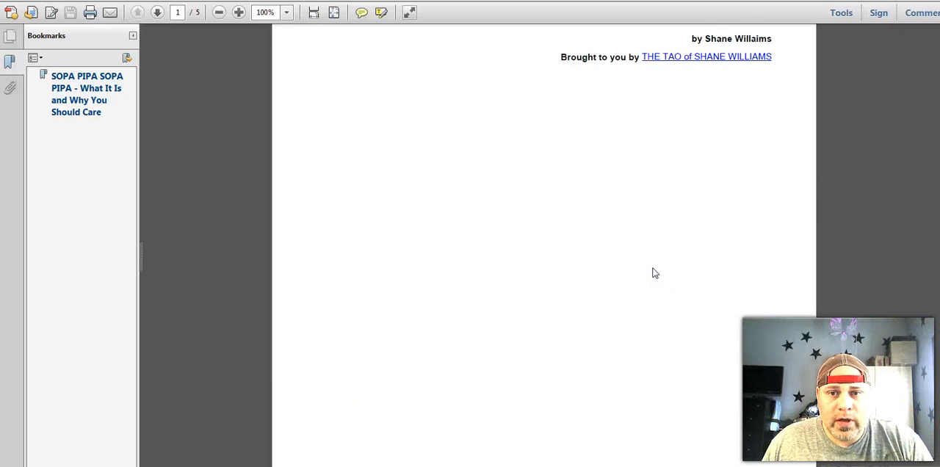
scroll(down, 3)
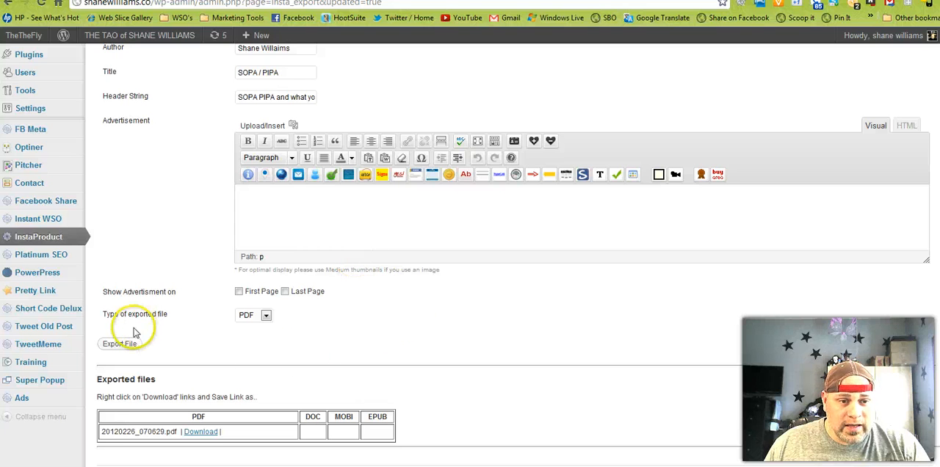
mouse_move(210, 333)
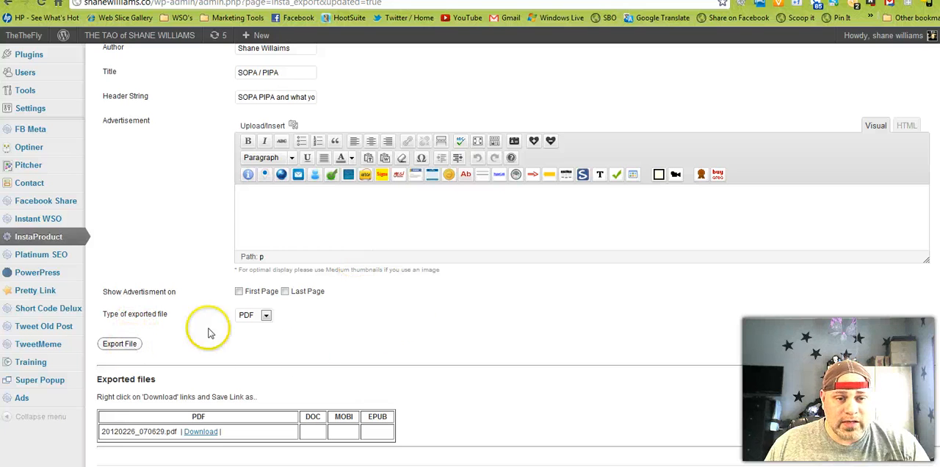
Return to the InstaProduct Export page with the SOPA / PIPA title and Export complete notice
click(266, 315)
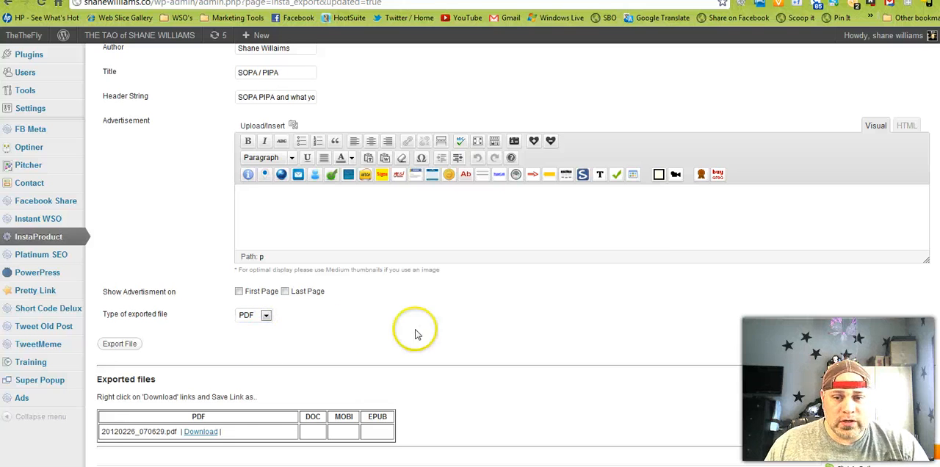
click(119, 343)
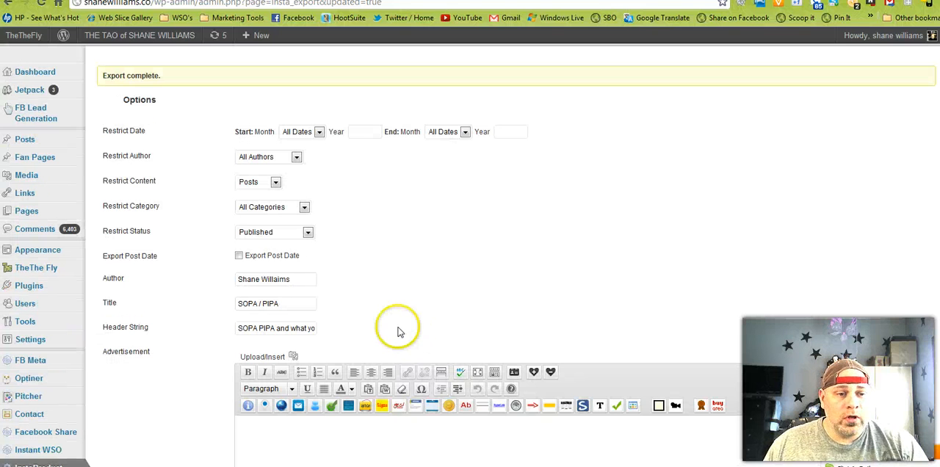
mouse_move(402, 328)
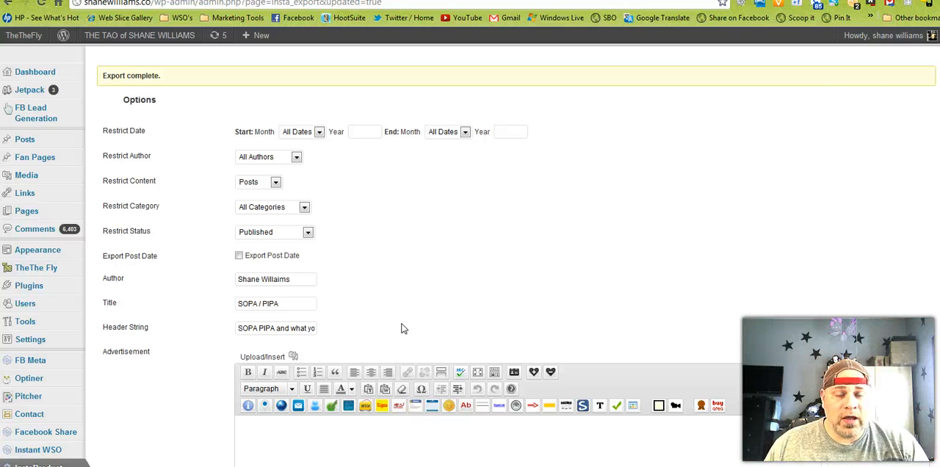
mouse_move(381, 319)
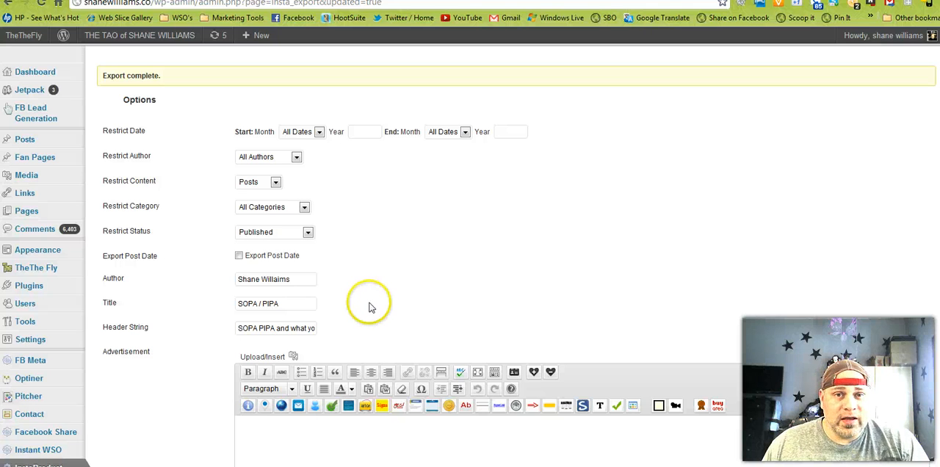
mouse_move(461, 320)
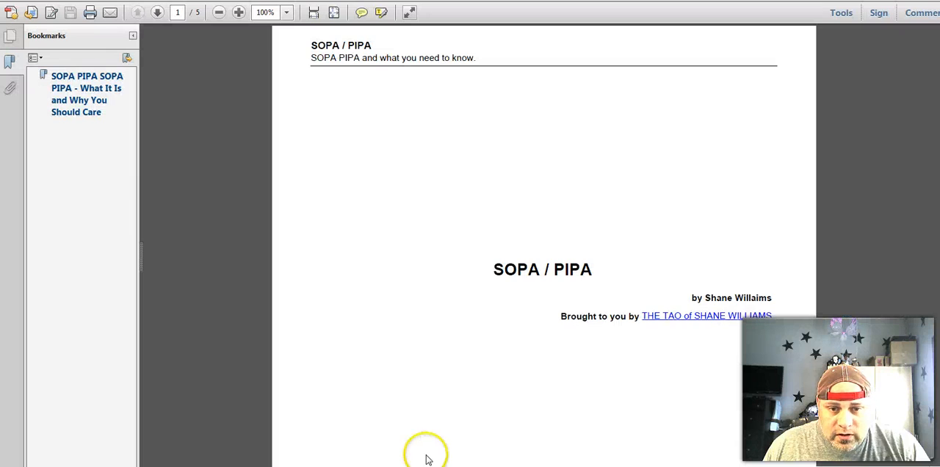
mouse_move(580, 367)
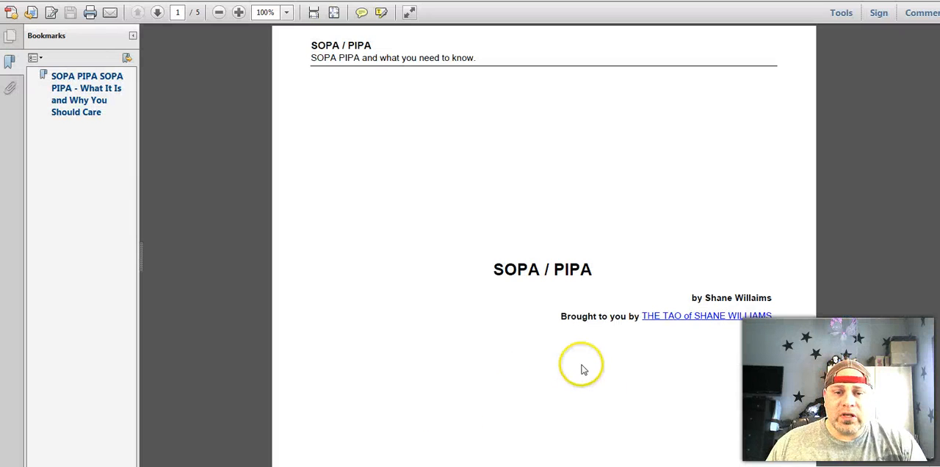
mouse_move(680, 322)
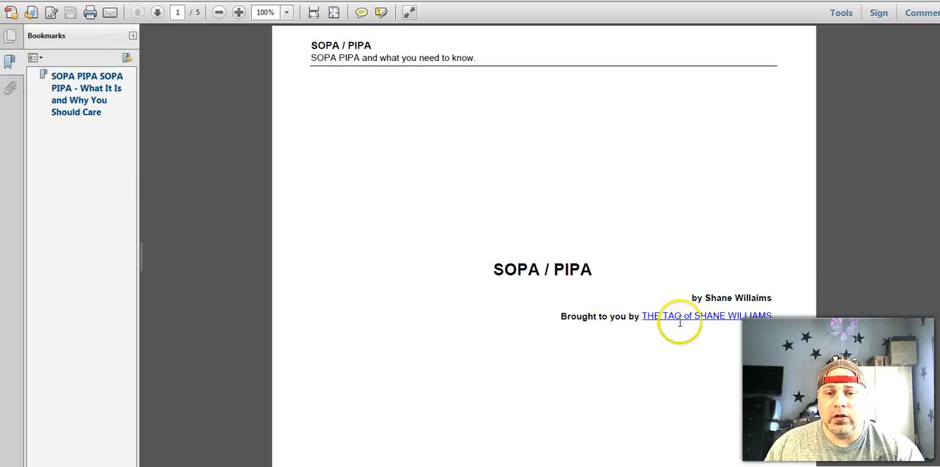
mouse_move(588, 356)
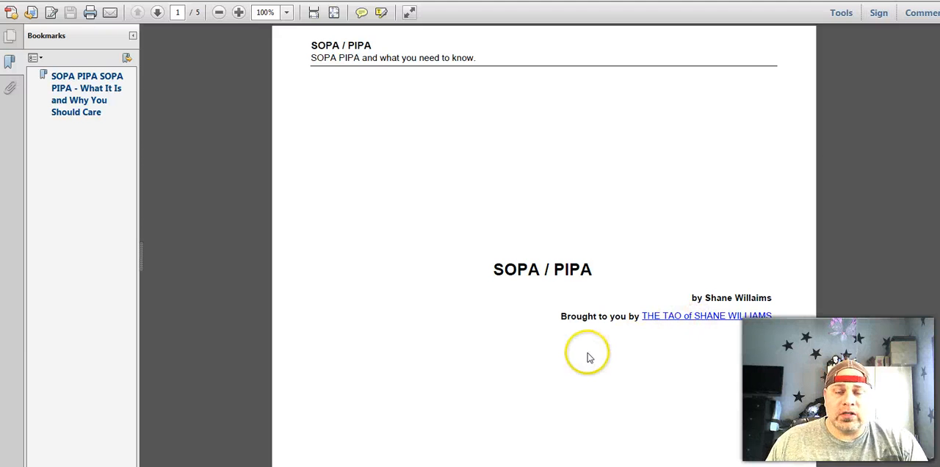
mouse_move(690, 322)
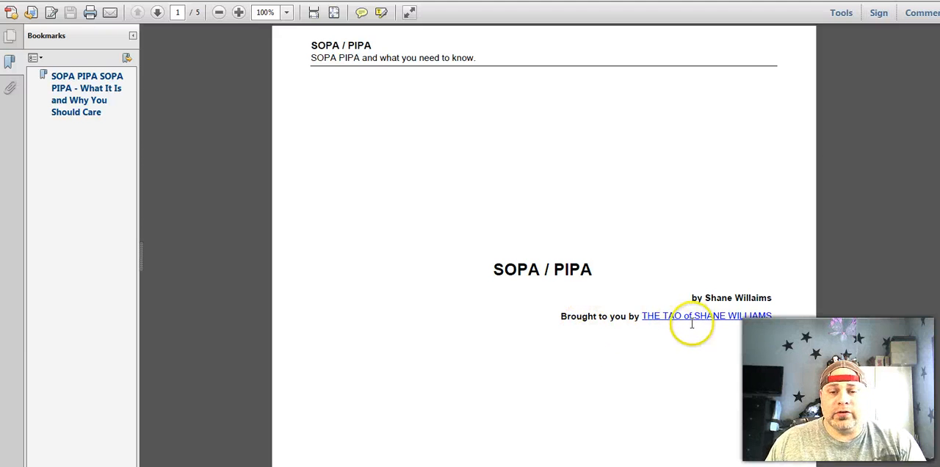
mouse_move(651, 344)
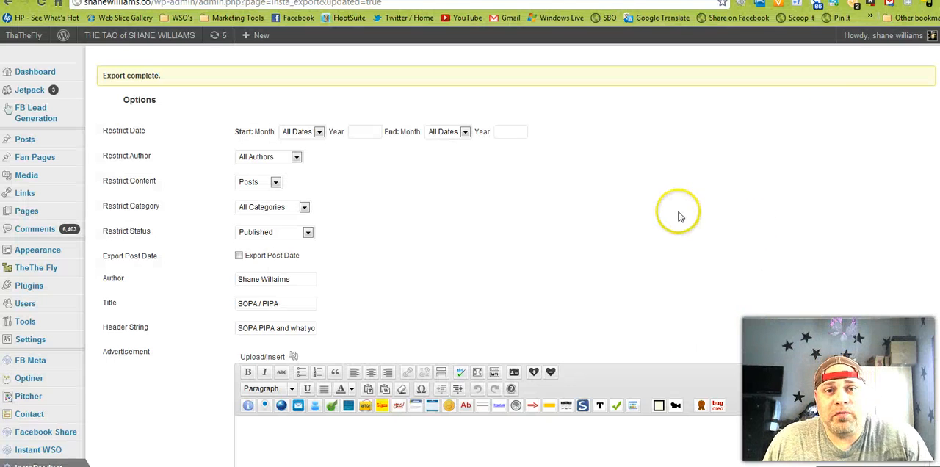
mouse_move(605, 226)
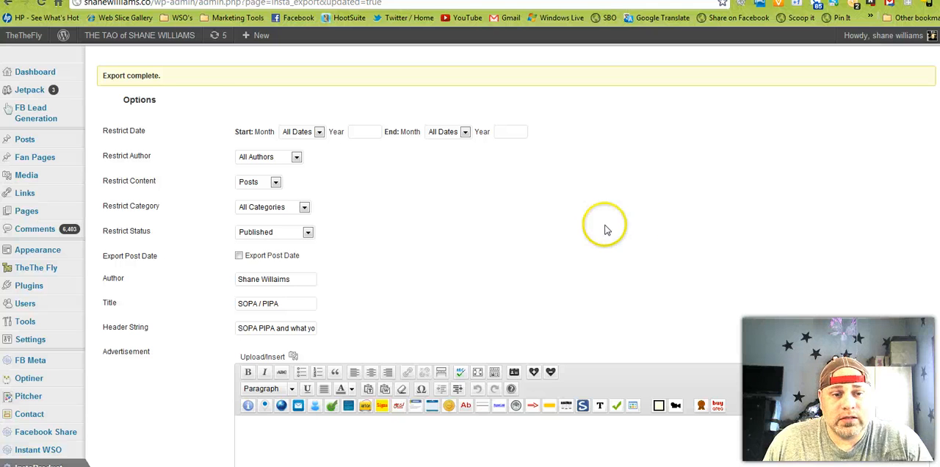
mouse_move(575, 287)
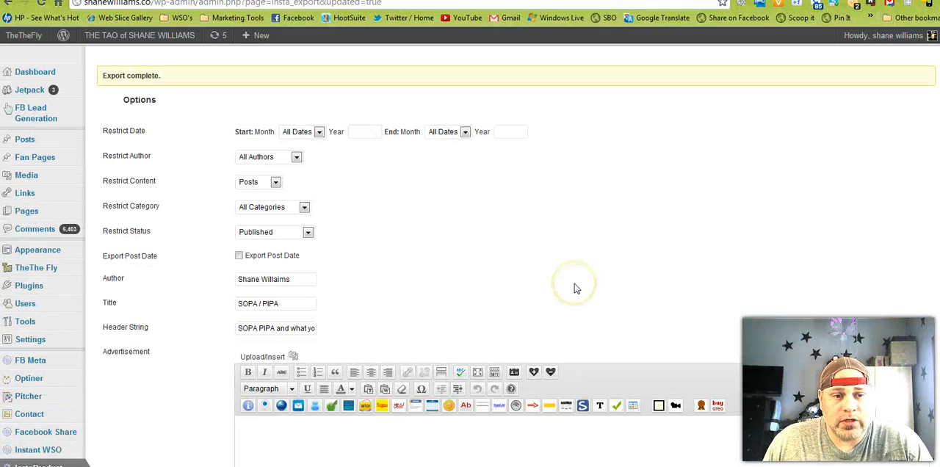
mouse_move(490, 263)
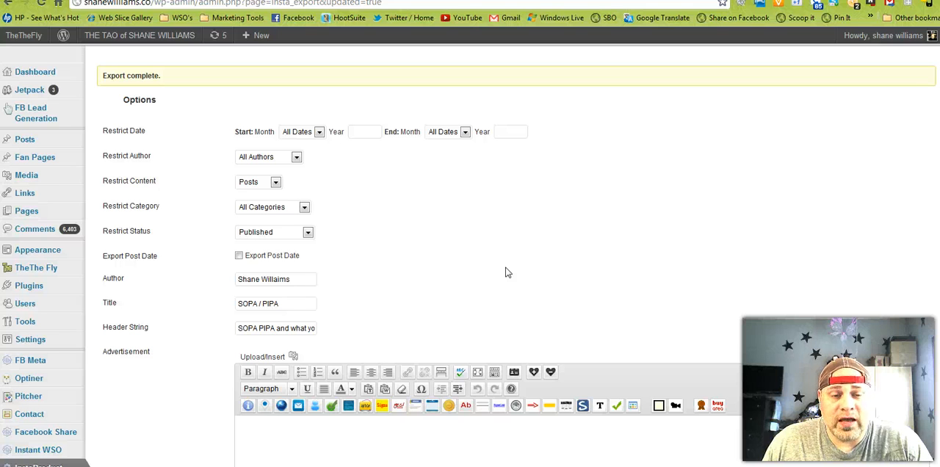
Scroll the InstaProduct sales page showing its intro video and e-book generator pitch
scroll(down, 3)
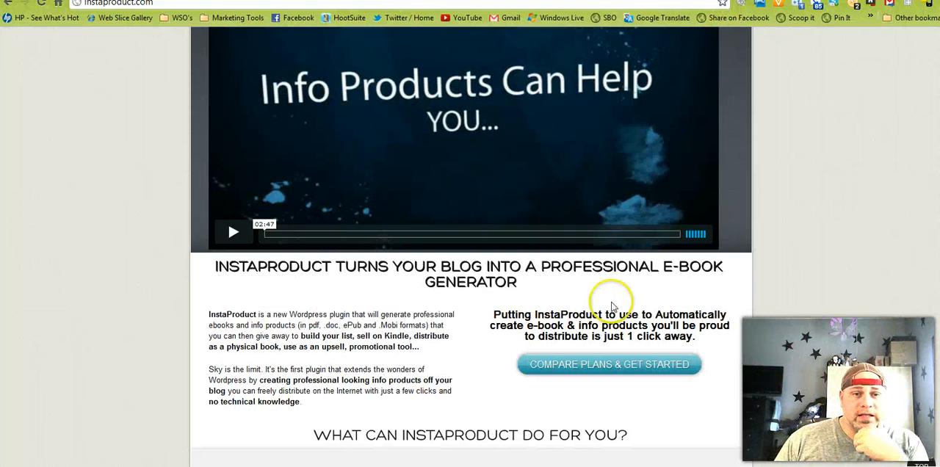
Scroll the InstaProduct sales page to the 'What can InstaProduct do for you?' Download Demo Book offer
scroll(down, 3)
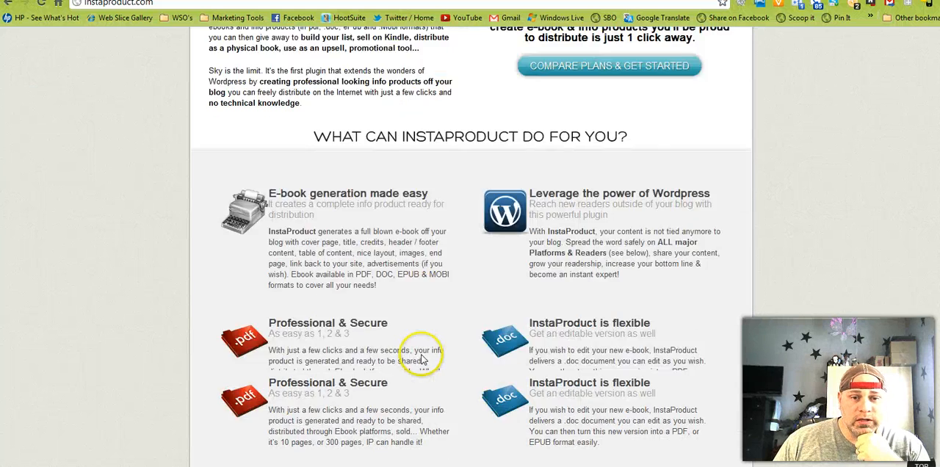
scroll(down, 3)
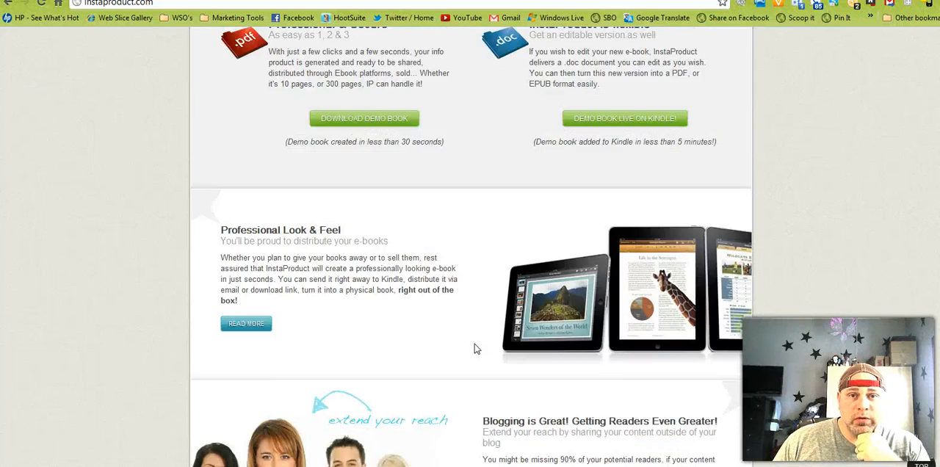
scroll(up, 3)
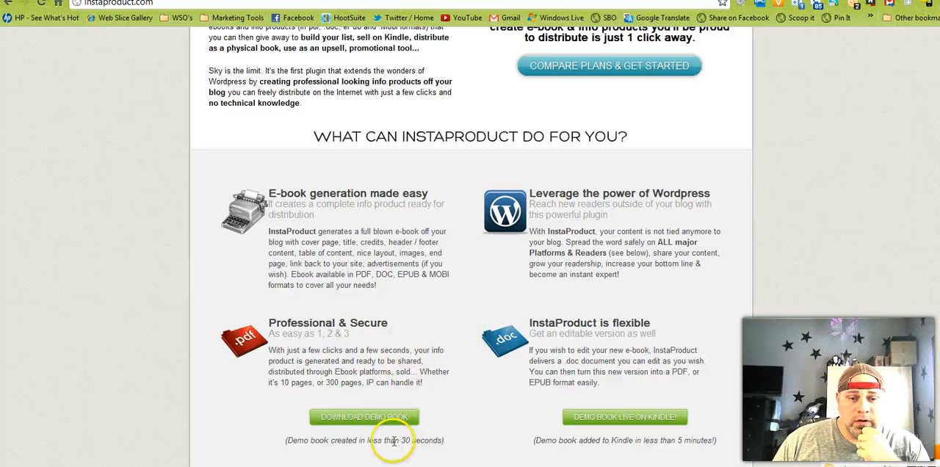
mouse_move(387, 439)
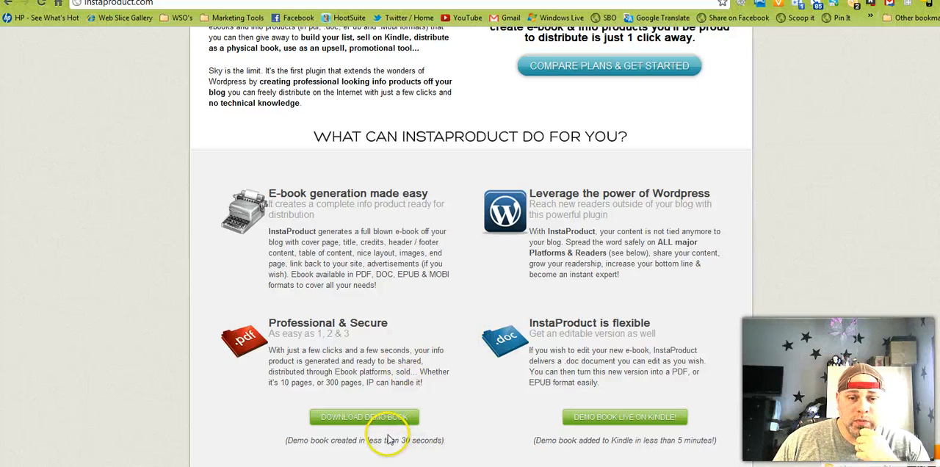